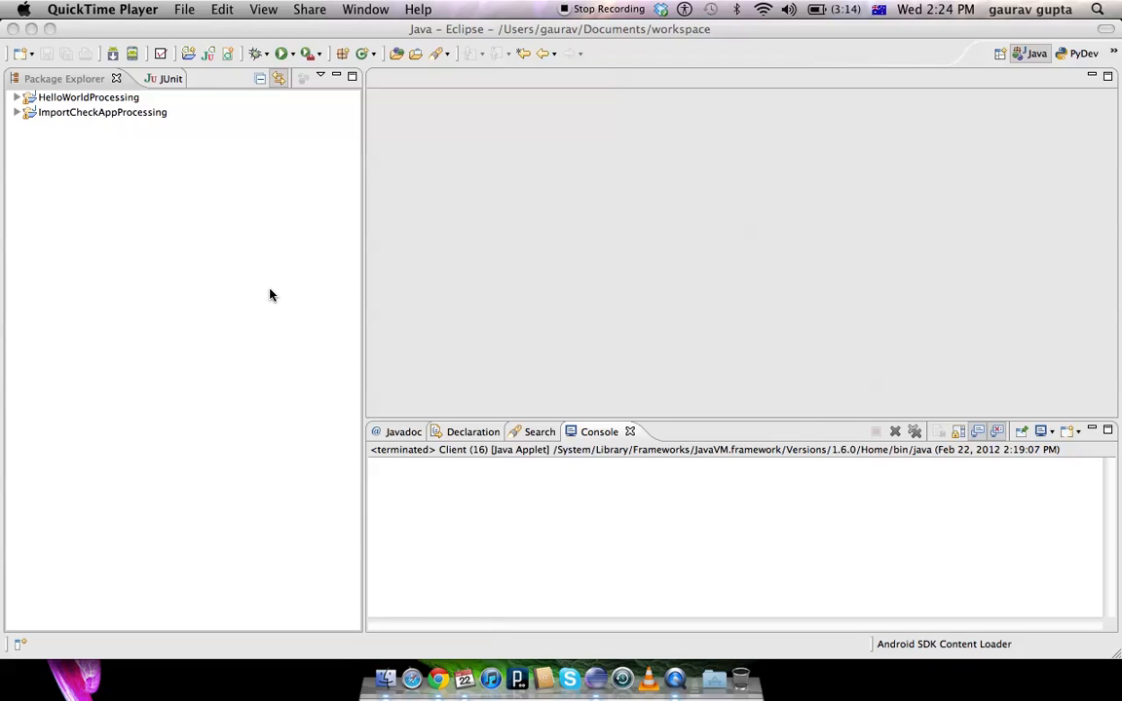
Step: Review the Processing in Eclipse tutorial page before starting
click(437, 678)
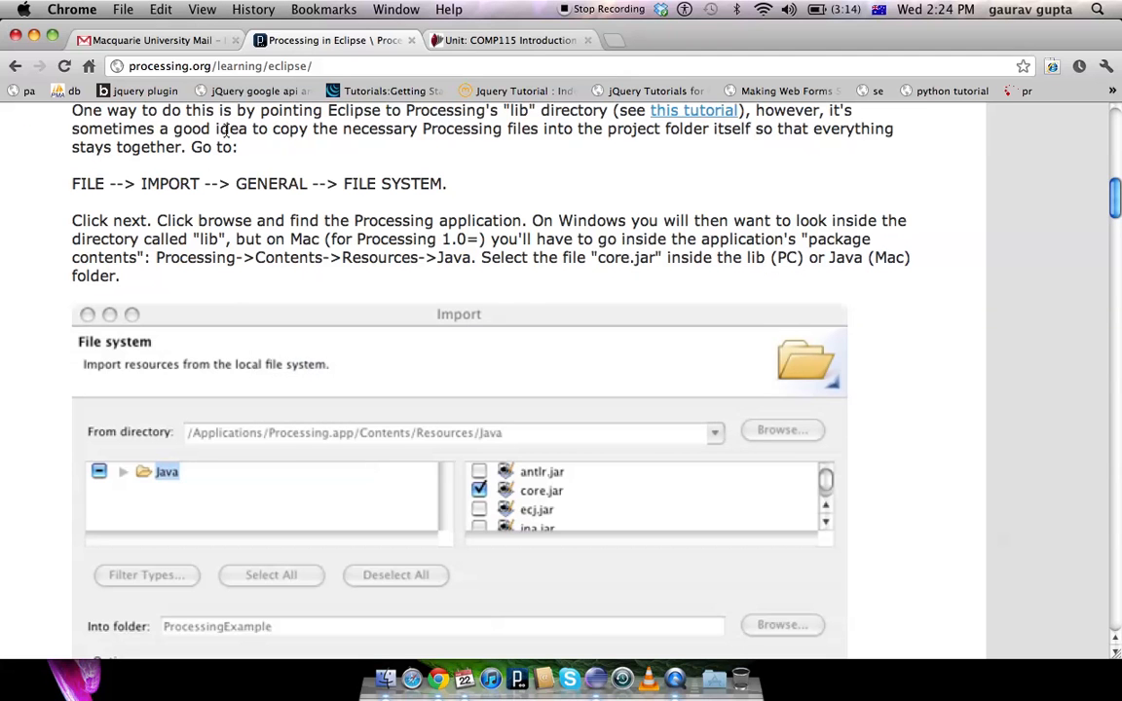
scroll(up, 3)
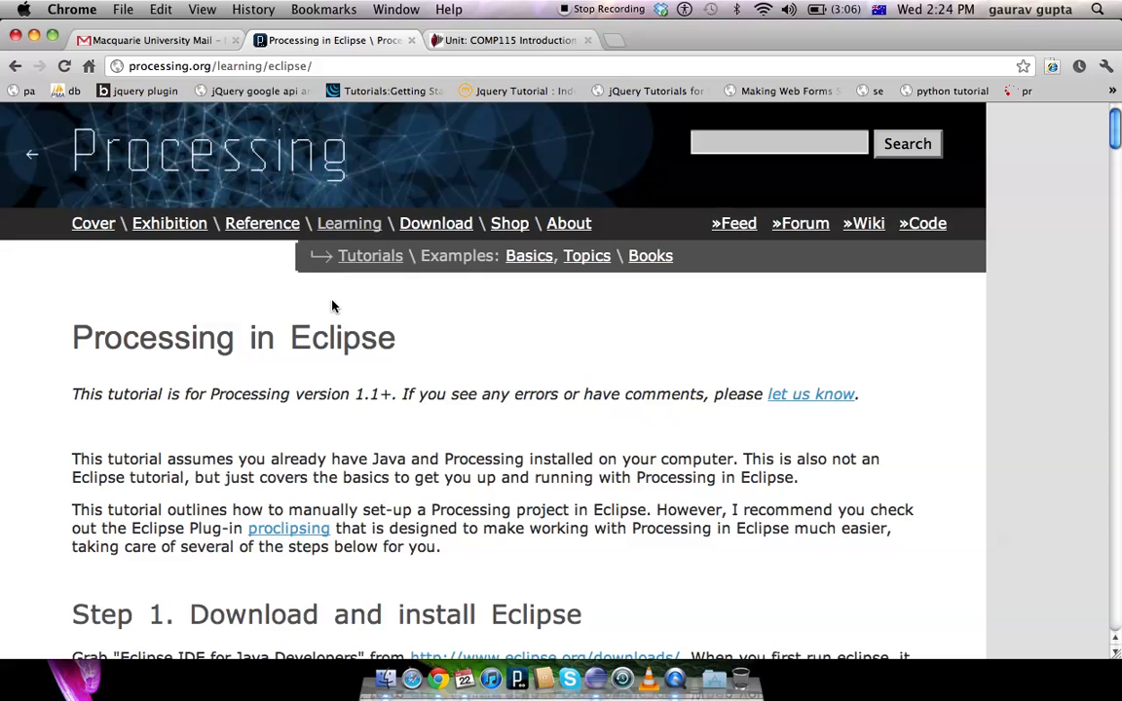
mouse_move(416, 341)
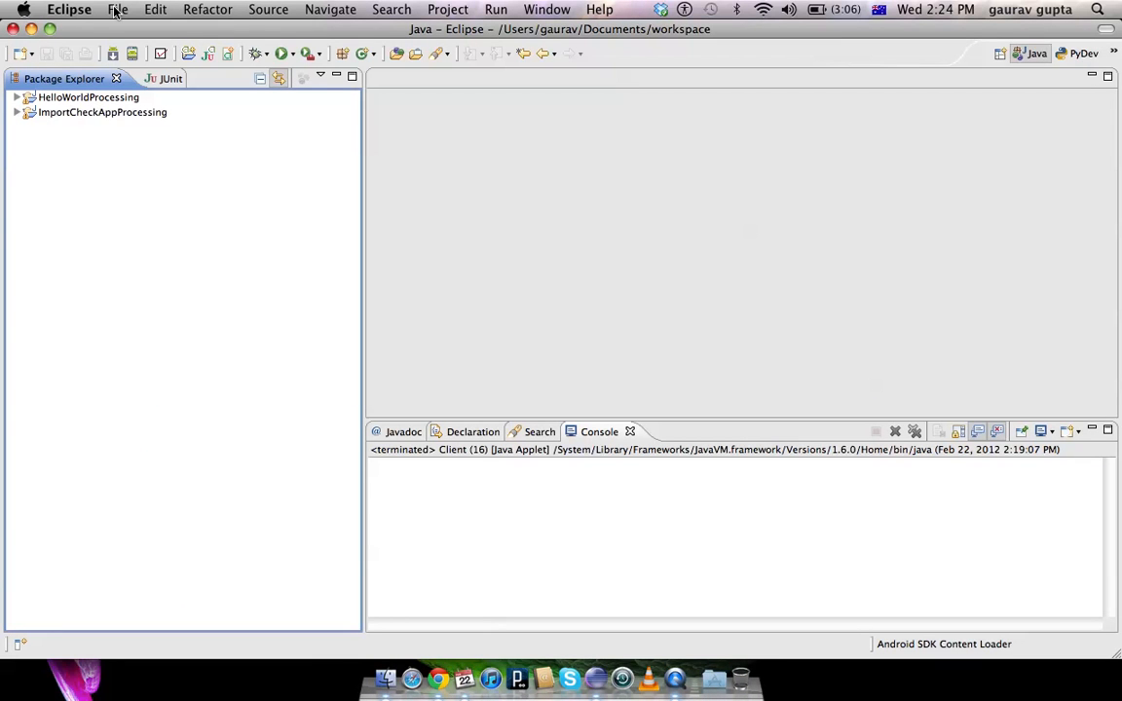
Step: Create a new Java project named MyApplication and select it in Package Explorer
click(117, 8)
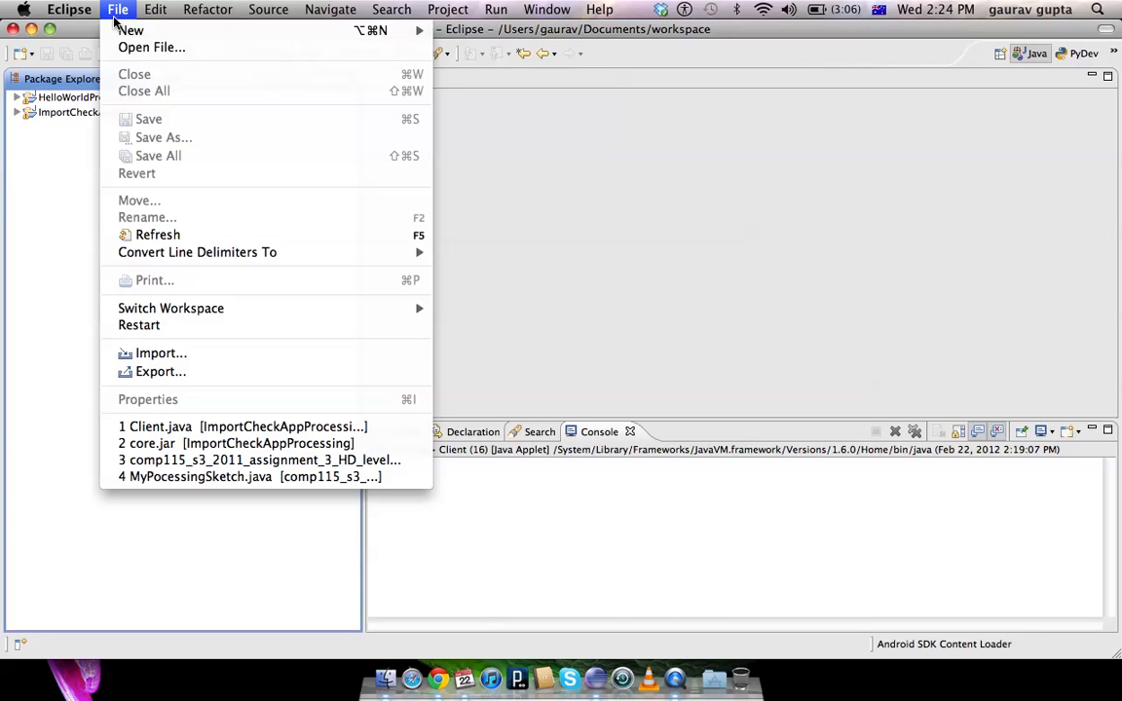
mouse_move(130, 31)
text(M)
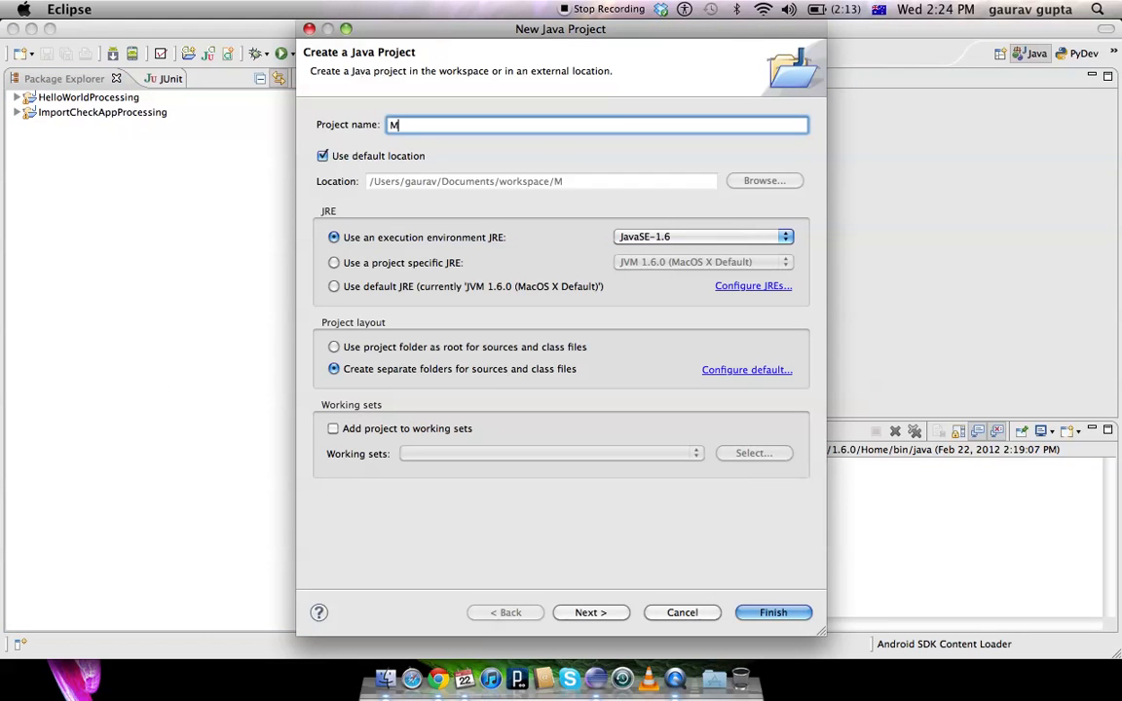
text(yApplica)
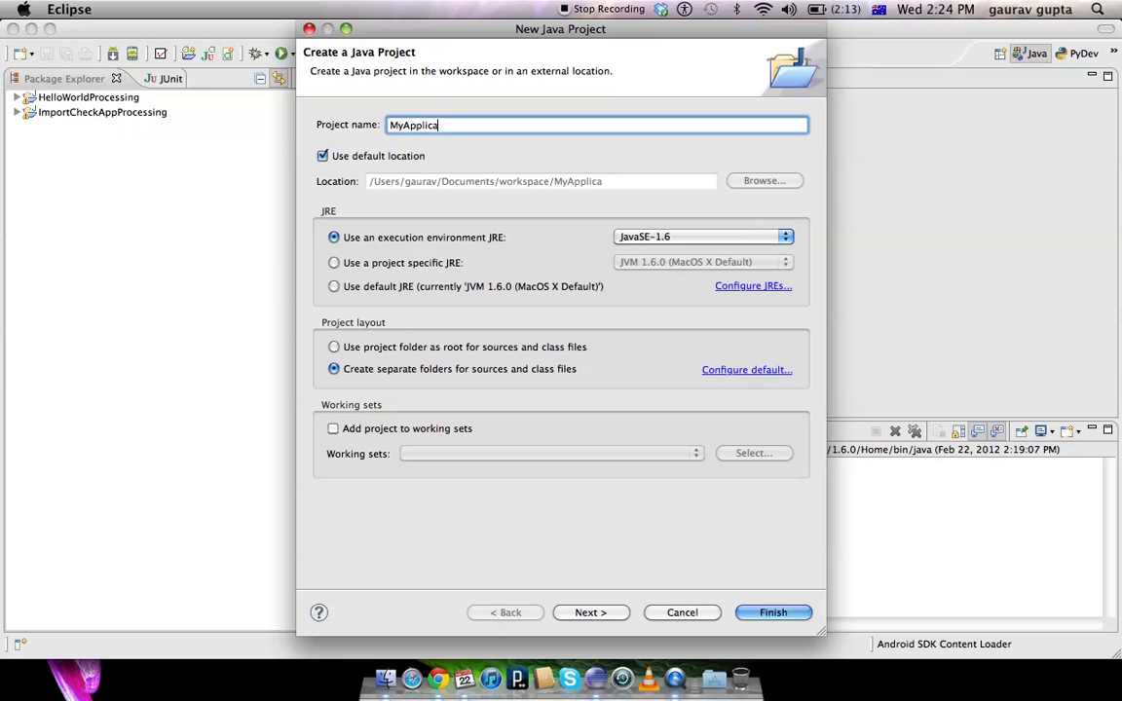
click(771, 611)
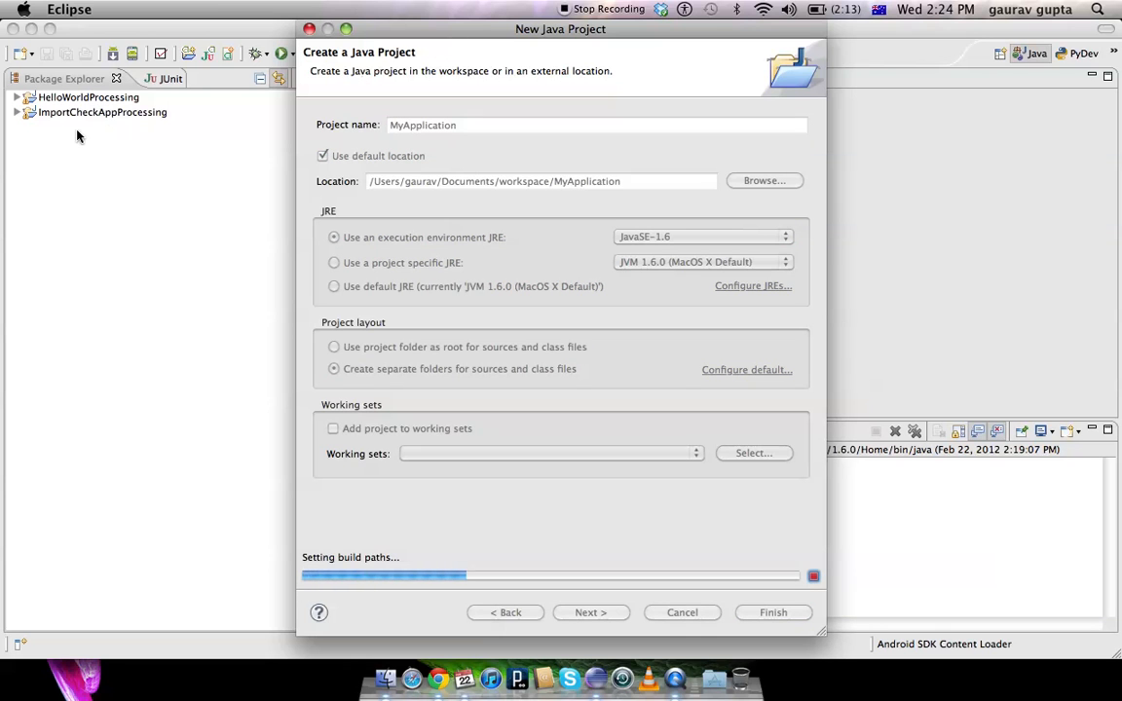
click(771, 612)
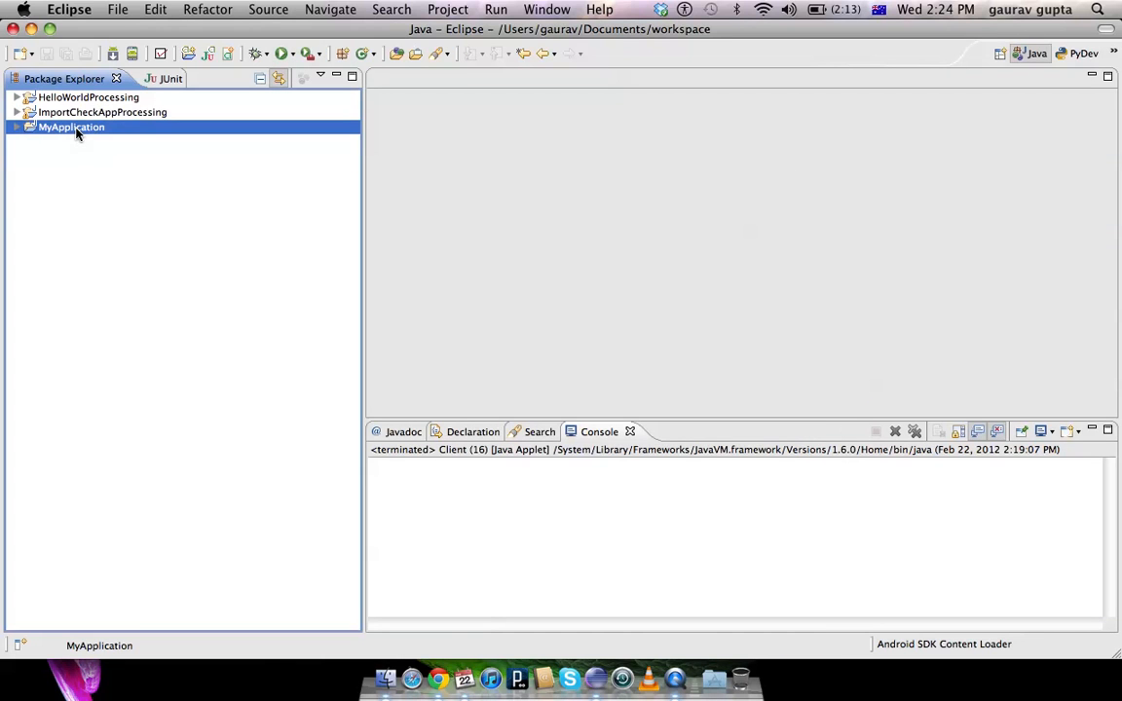
Step: Start a File System import into the MyApplication project
click(117, 7)
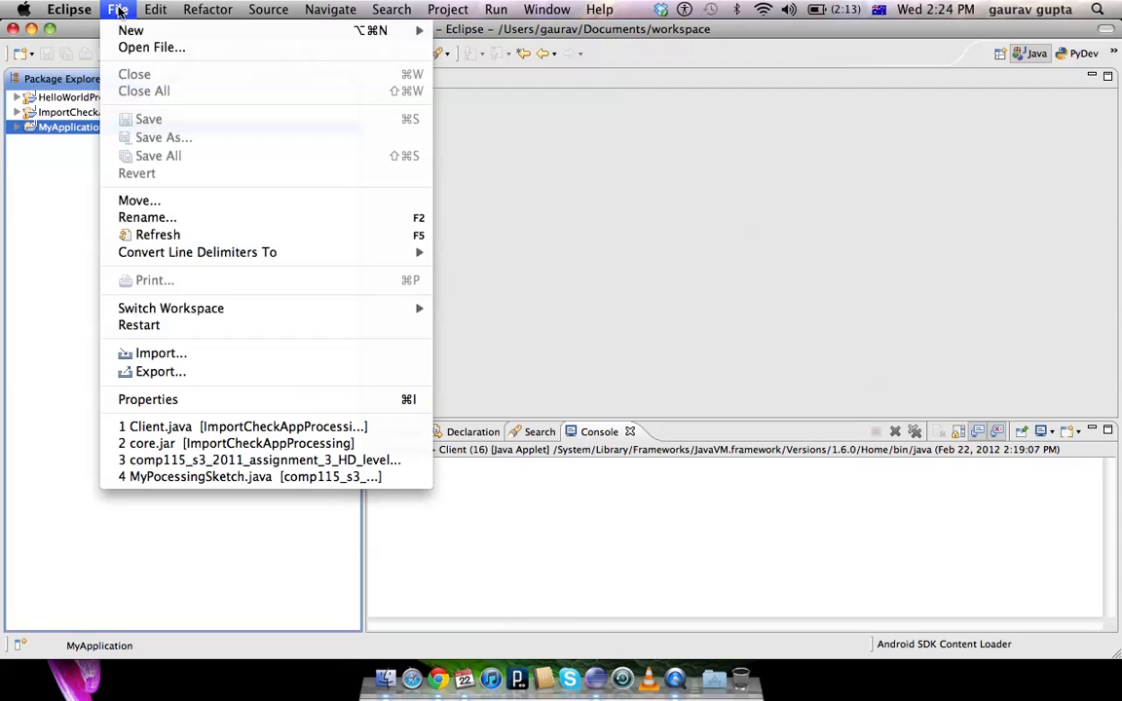
mouse_move(160, 353)
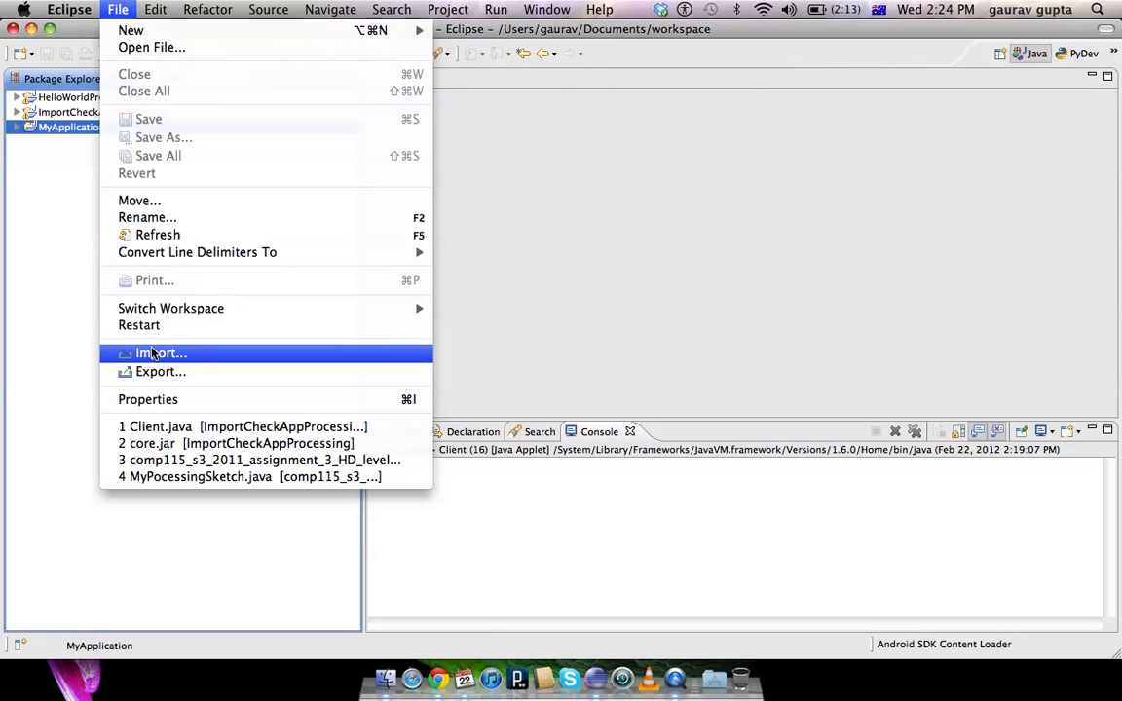
click(160, 353)
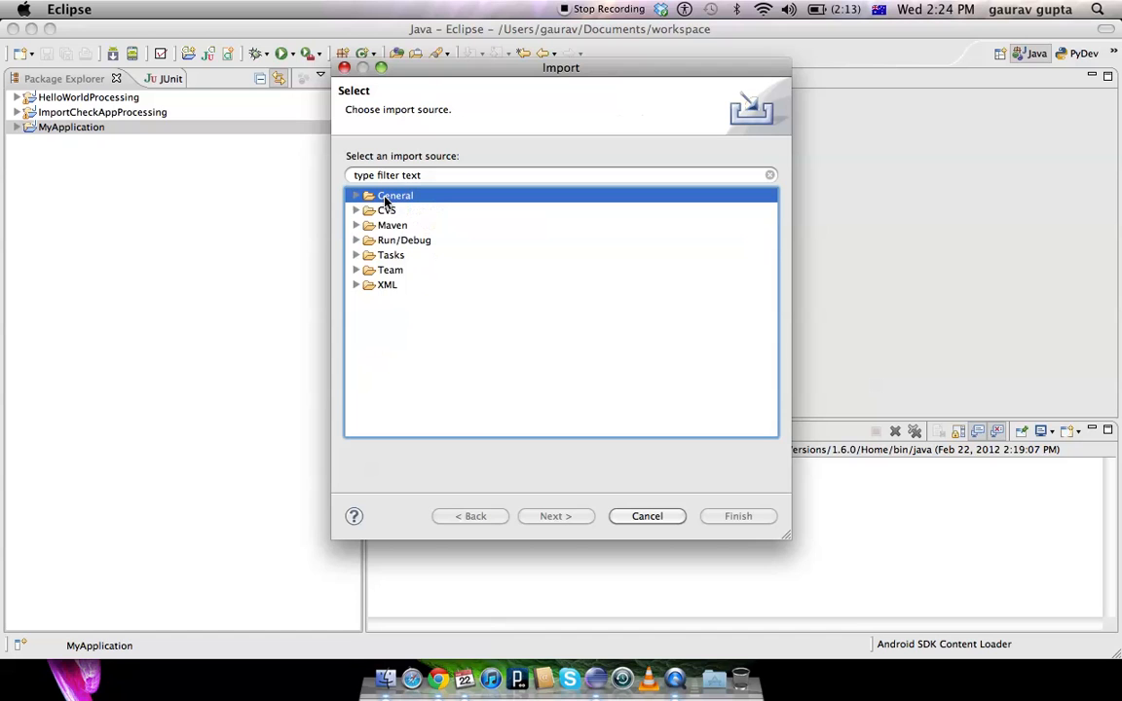
click(555, 516)
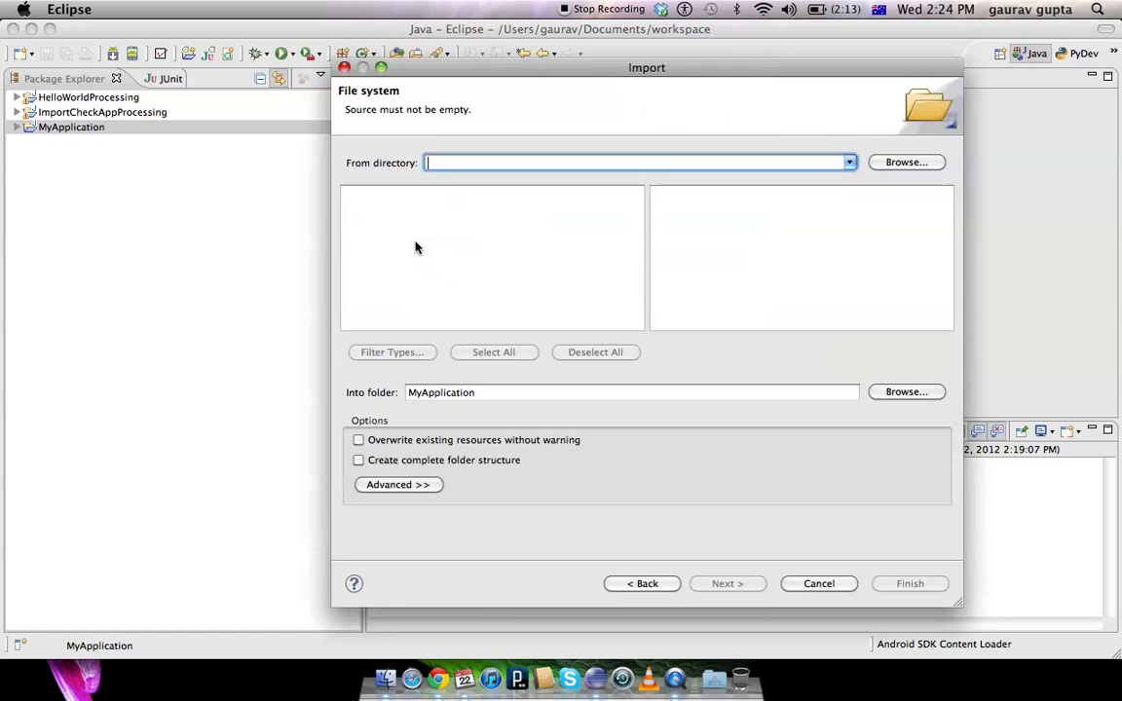
mouse_move(464, 163)
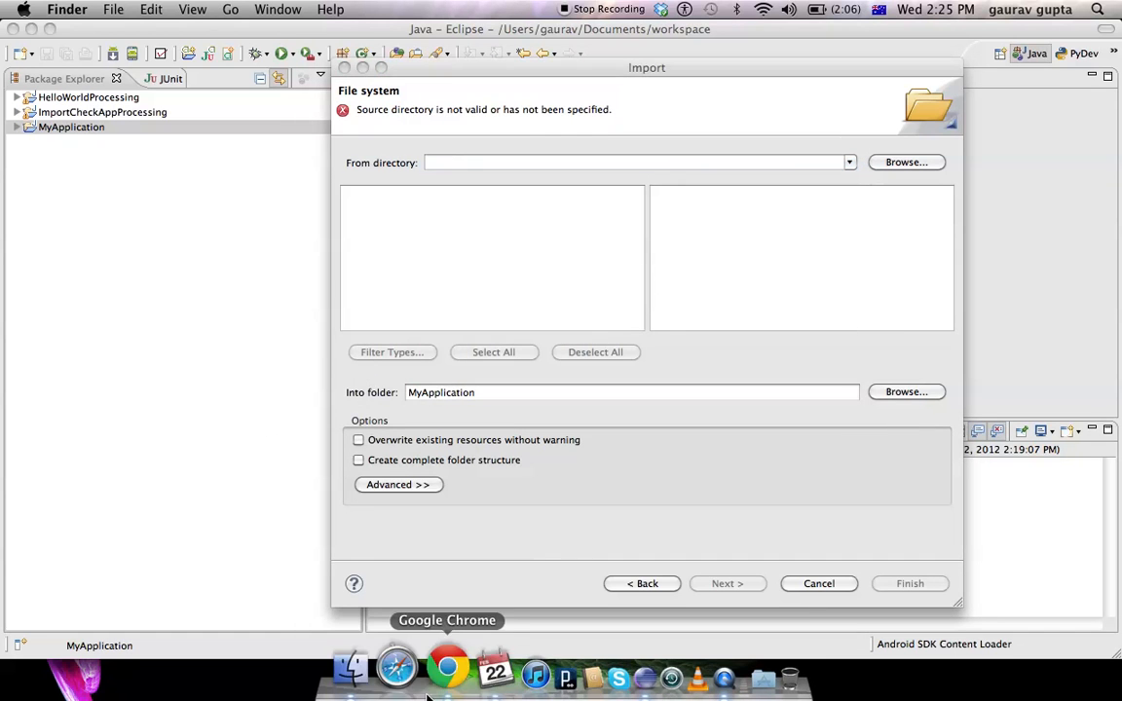
Step: Browse into Processing.app's Contents/Resources/Java folder to locate core.jar
click(904, 162)
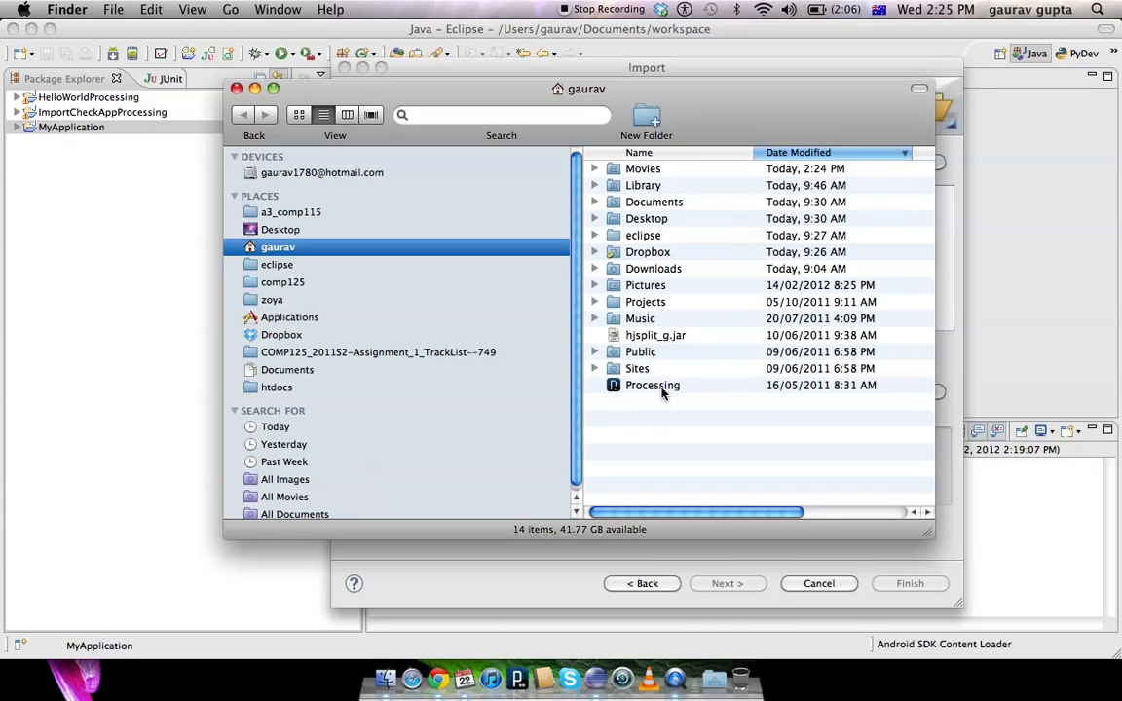
right_click(652, 385)
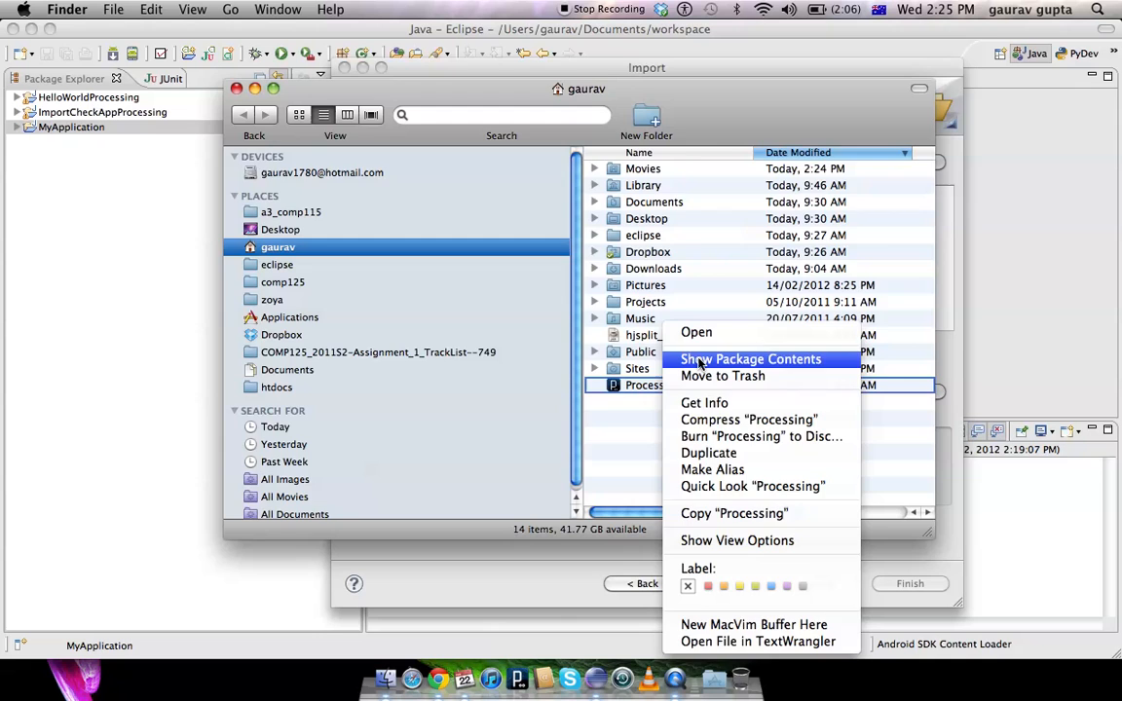
click(750, 358)
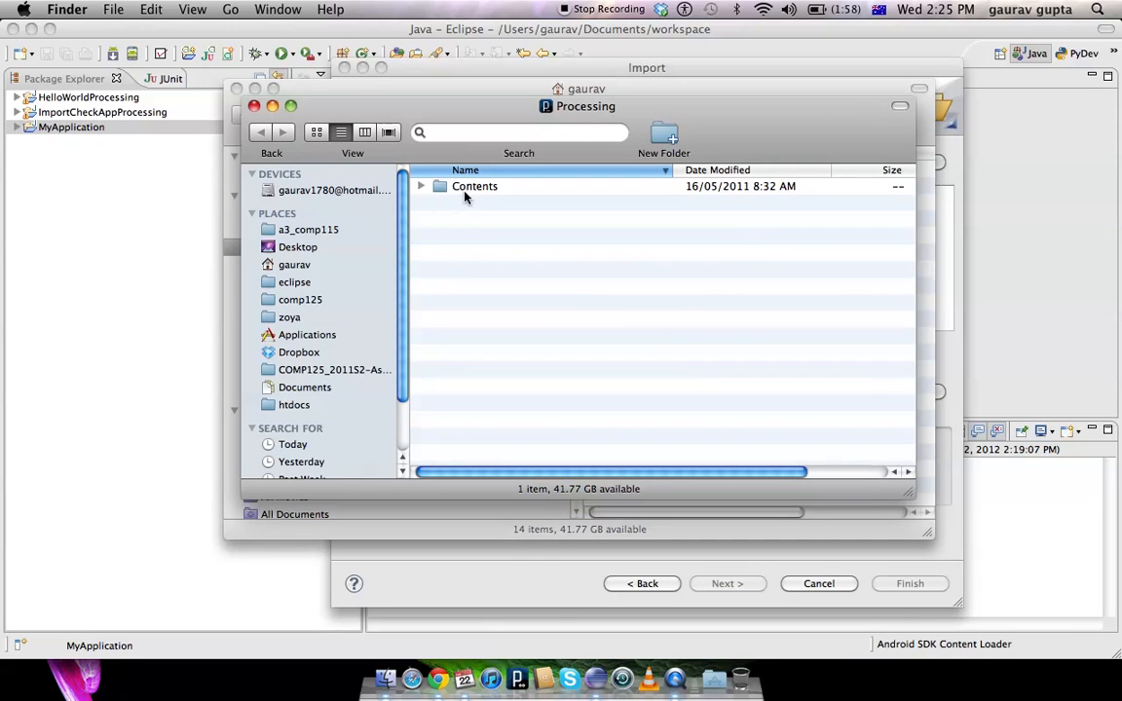
click(421, 187)
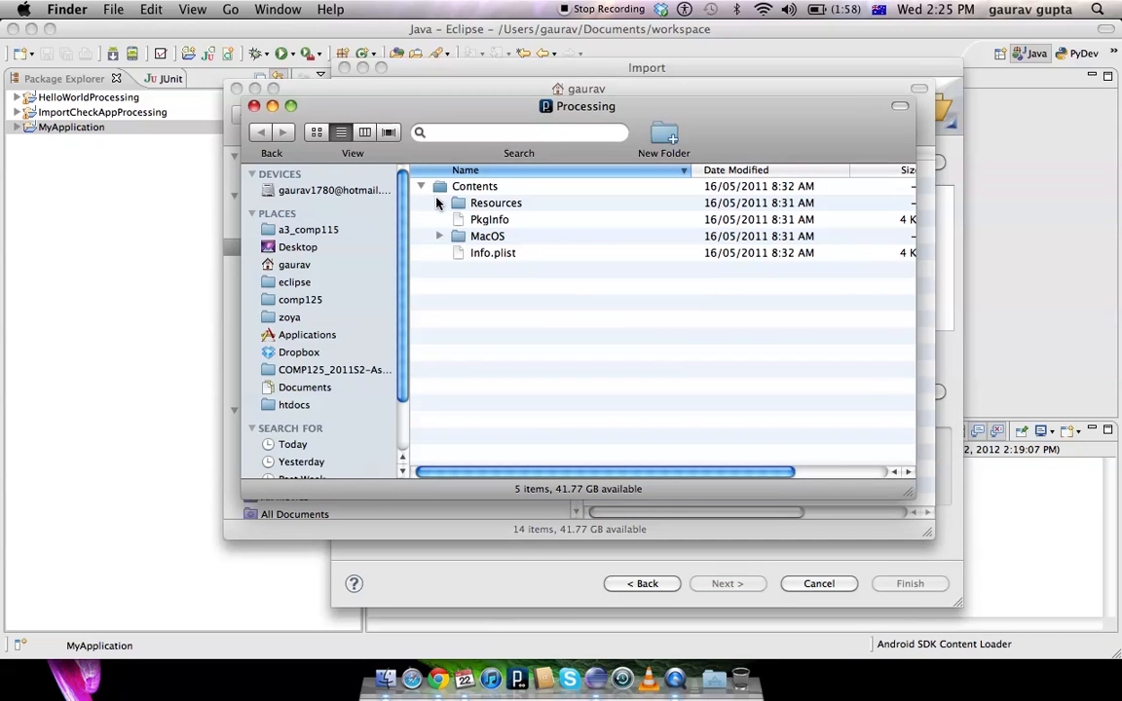
mouse_move(473, 206)
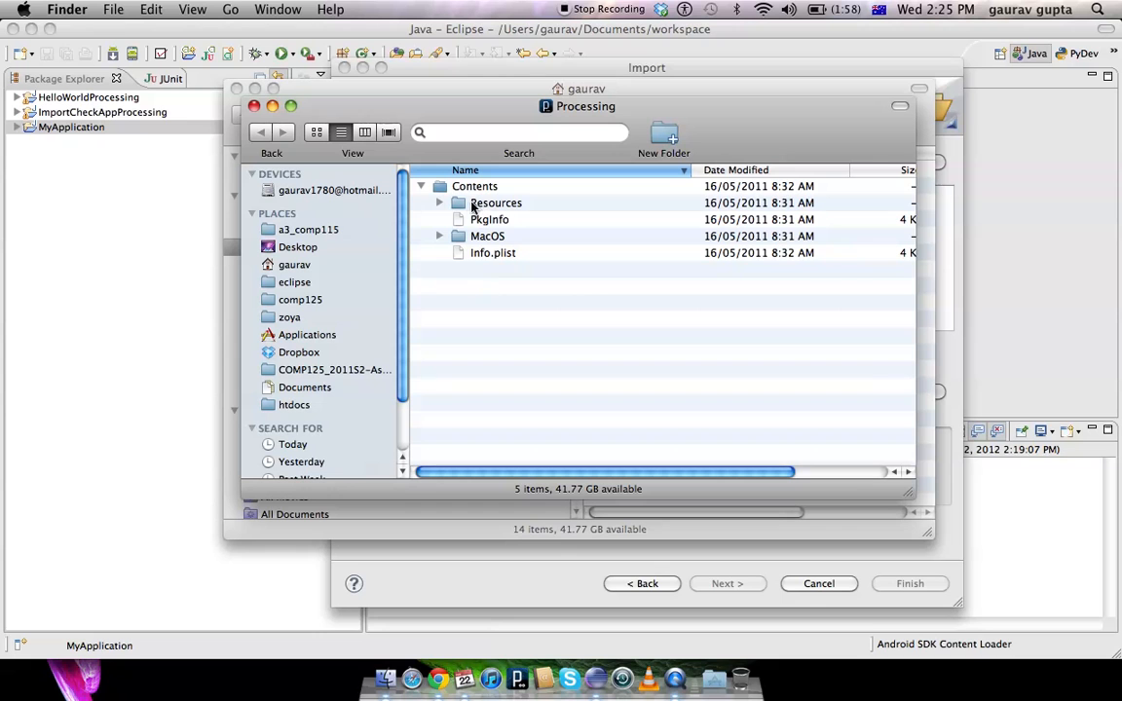
click(440, 202)
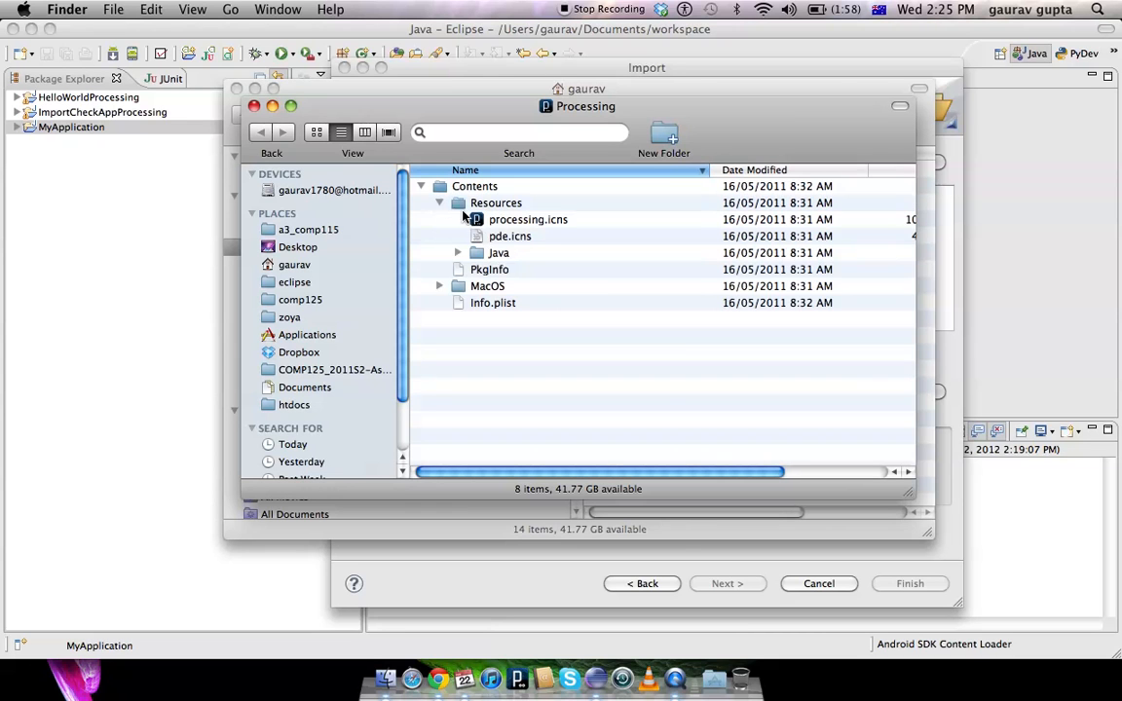
right_click(498, 253)
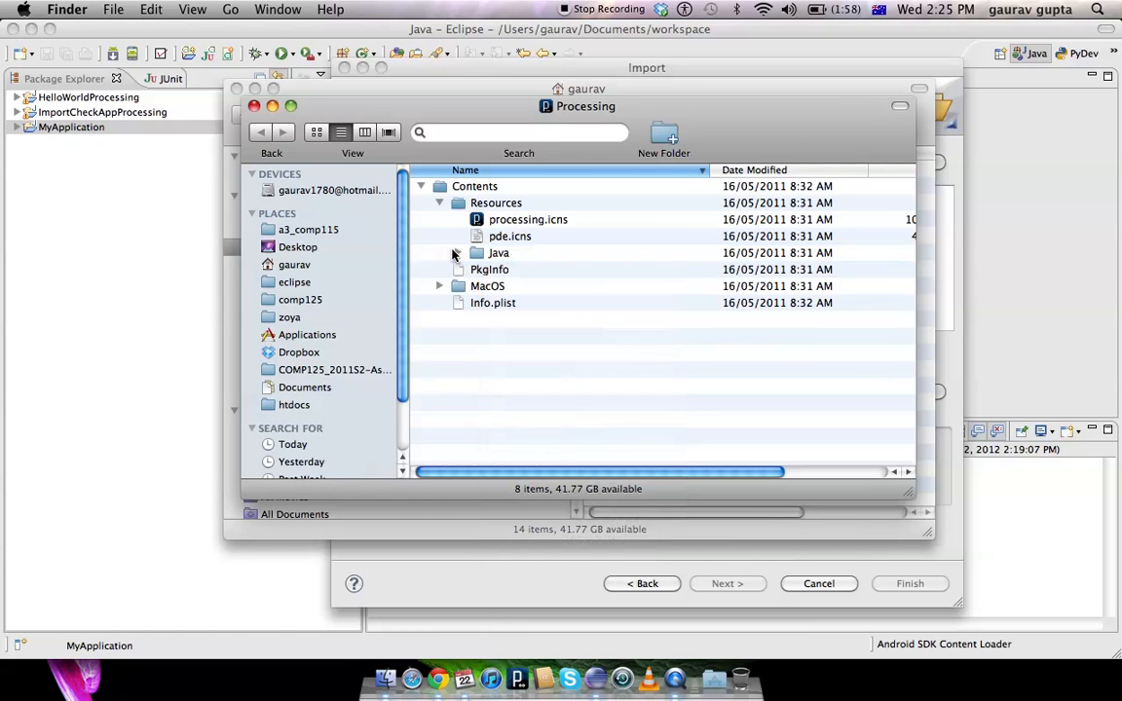
click(458, 253)
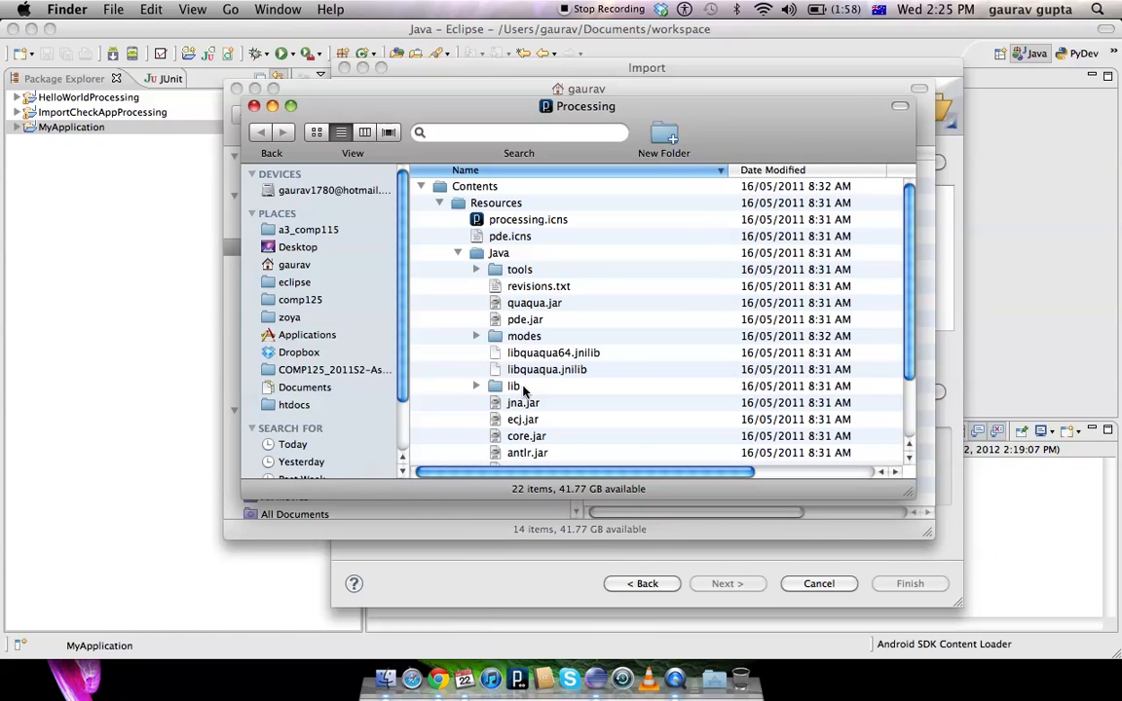
Step: Read core.jar's full folder path from its Get Info window, then close it
right_click(526, 436)
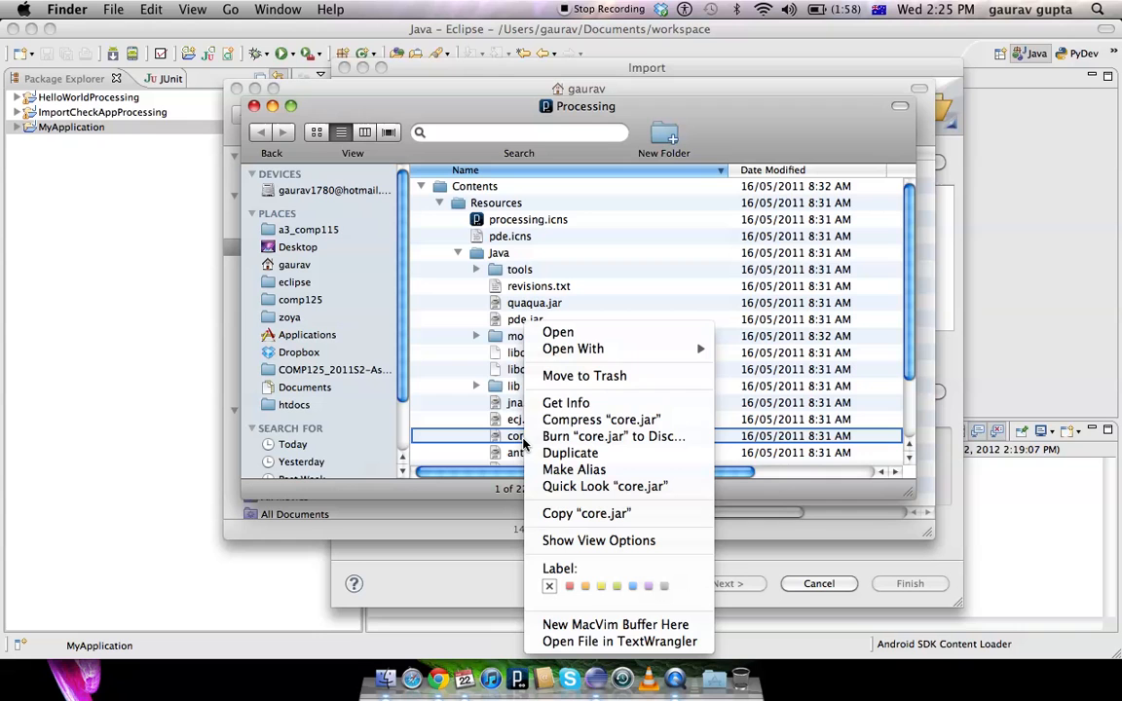
mouse_move(564, 401)
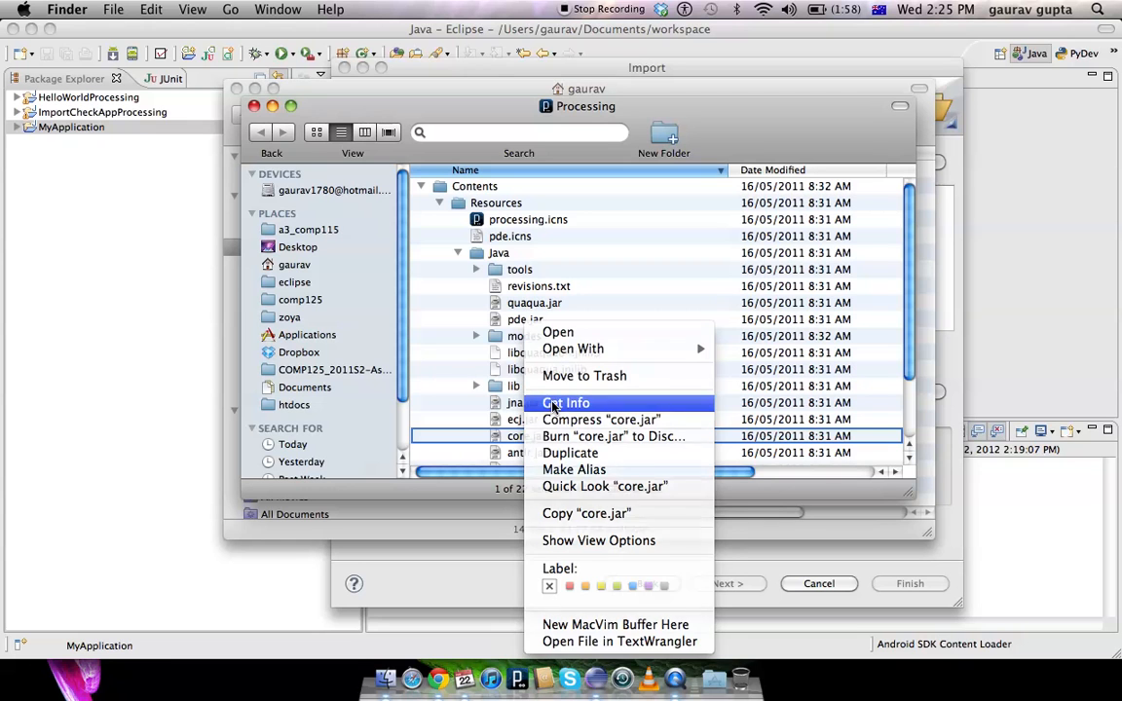
click(565, 401)
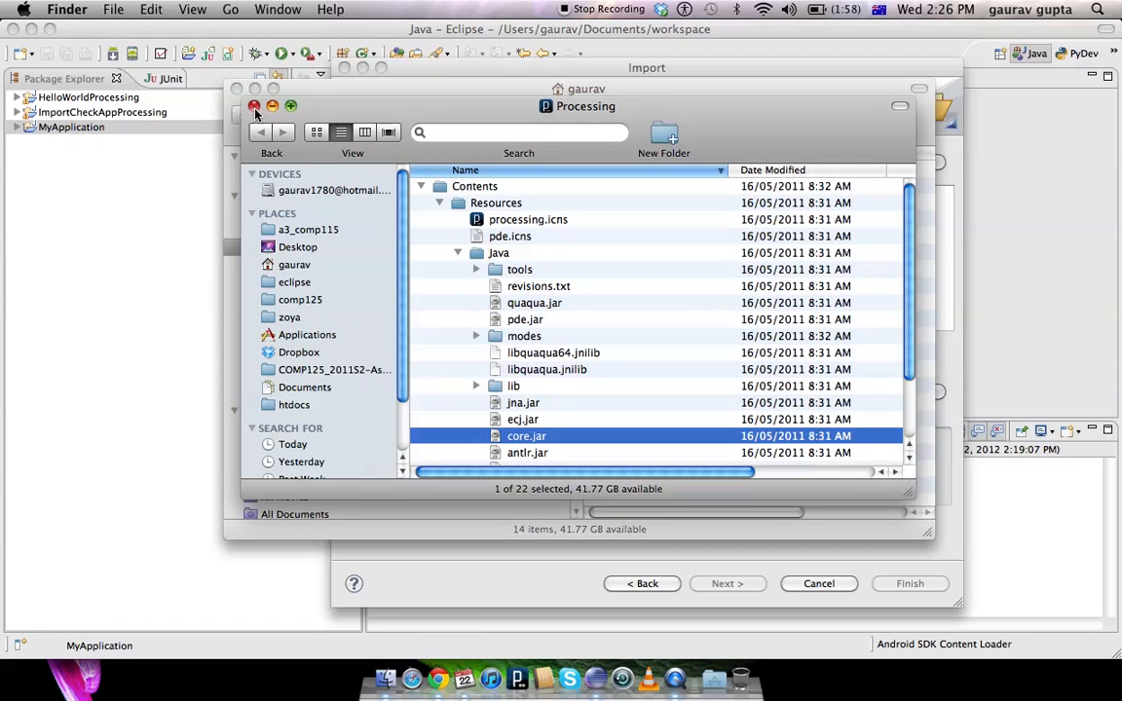
right_click(526, 436)
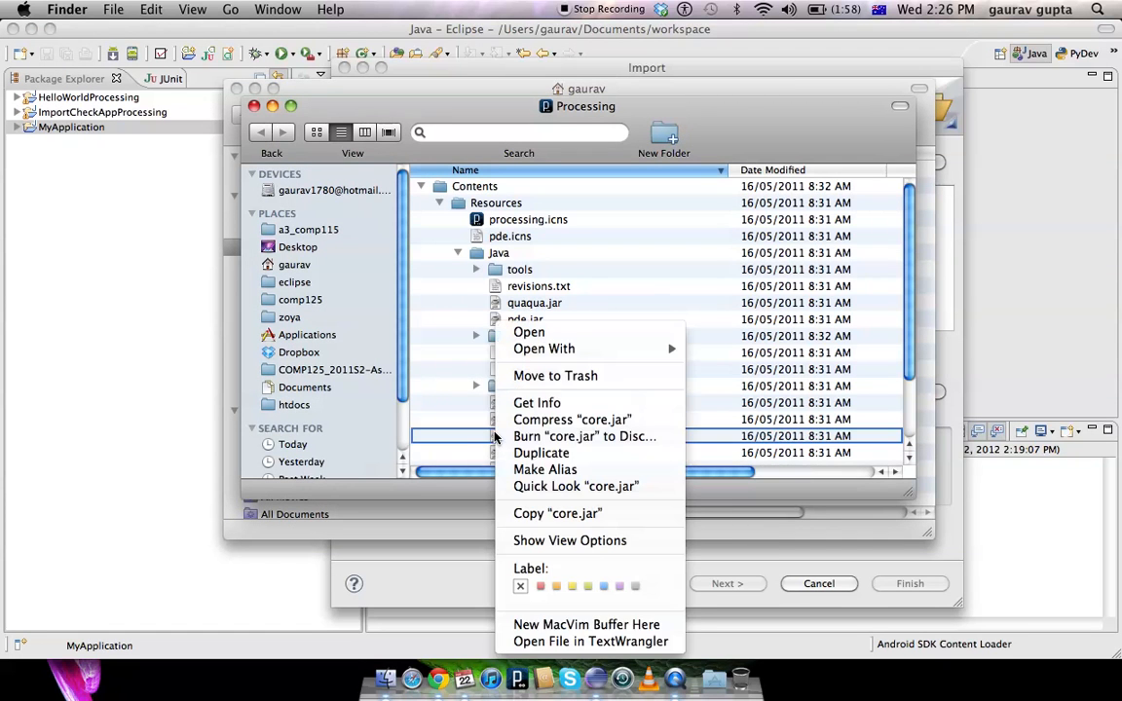
click(538, 402)
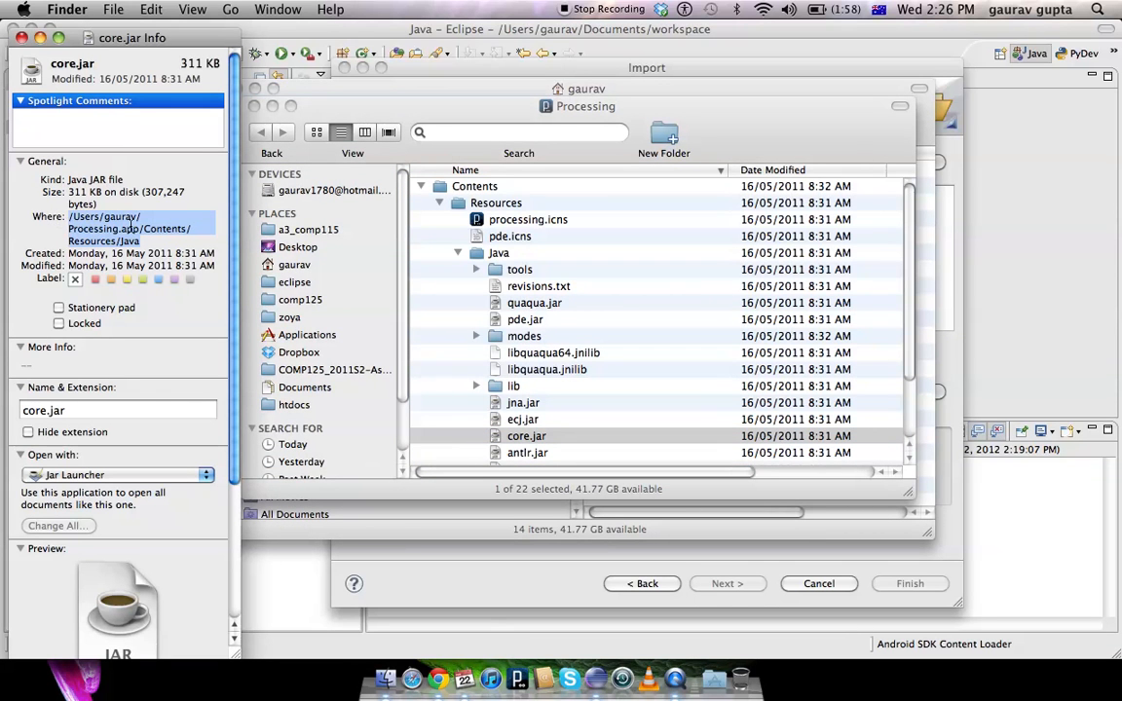
click(23, 37)
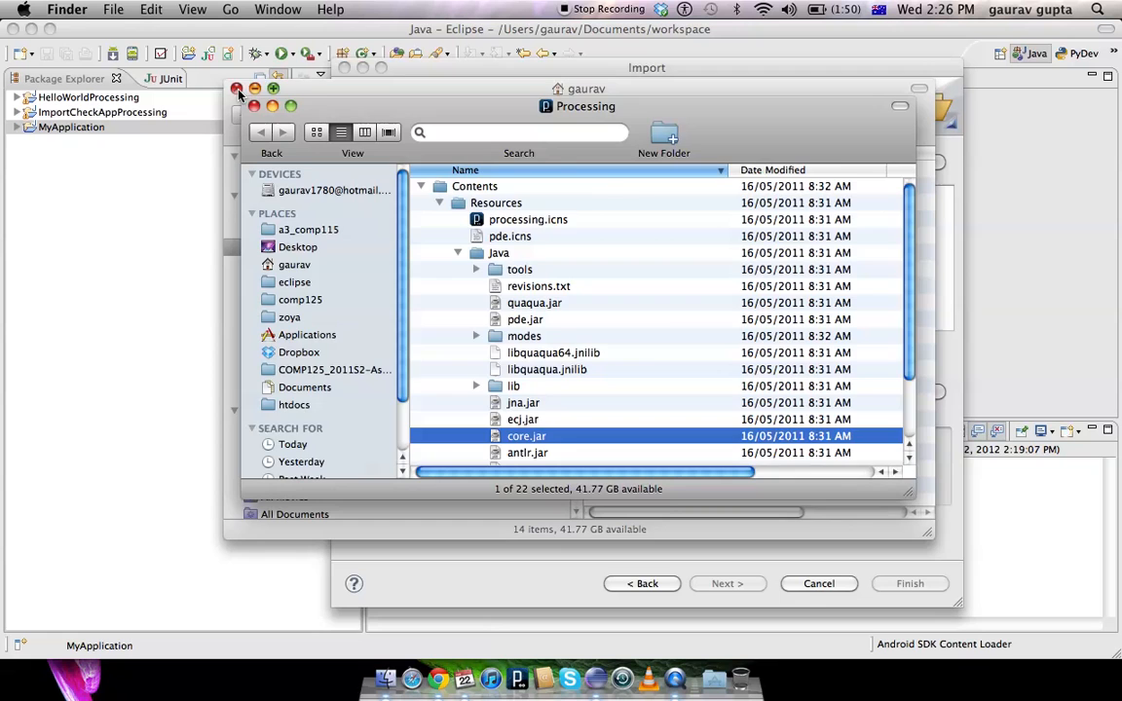
Step: Import core.jar from /Users/gaurav/Processing.app/Contents/Resources/Java into MyApplication
click(238, 89)
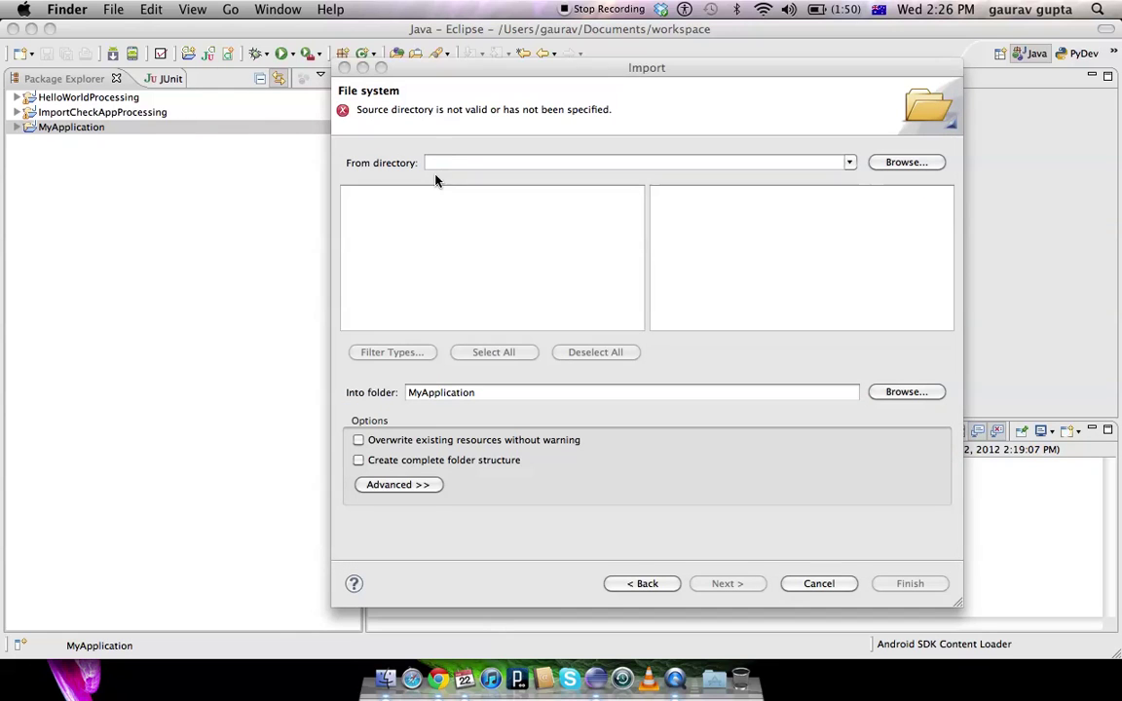
text(/Users/gaurav/Processing.app/Contents/Resources/Java)
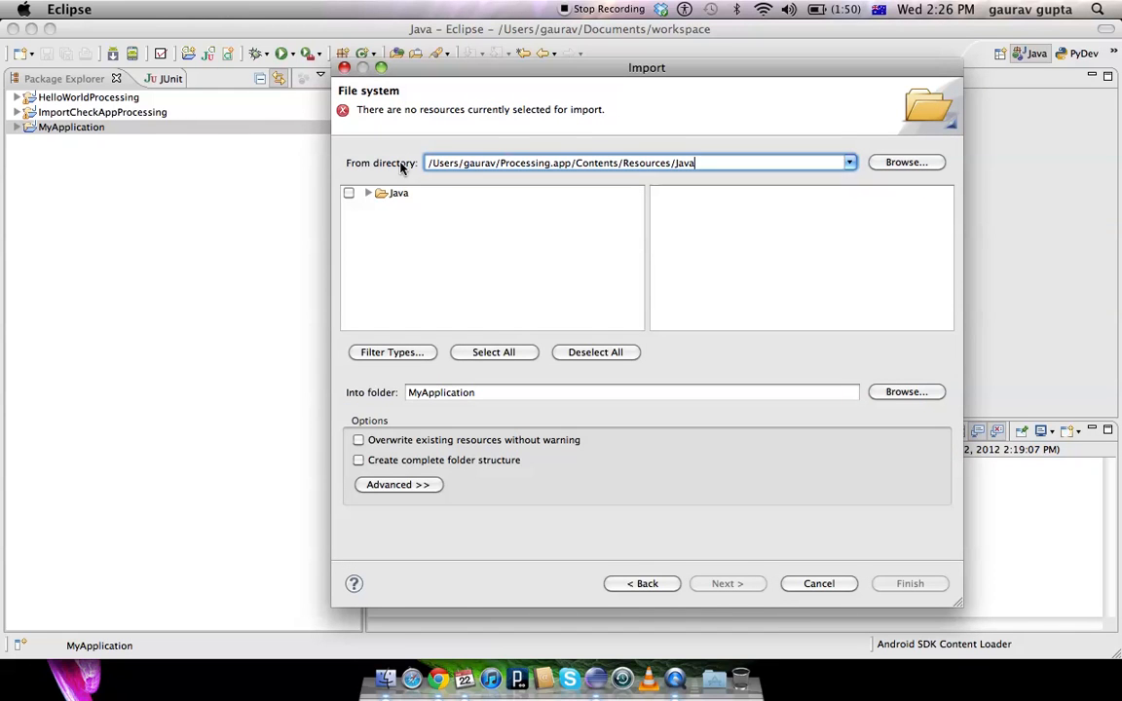
mouse_move(390, 201)
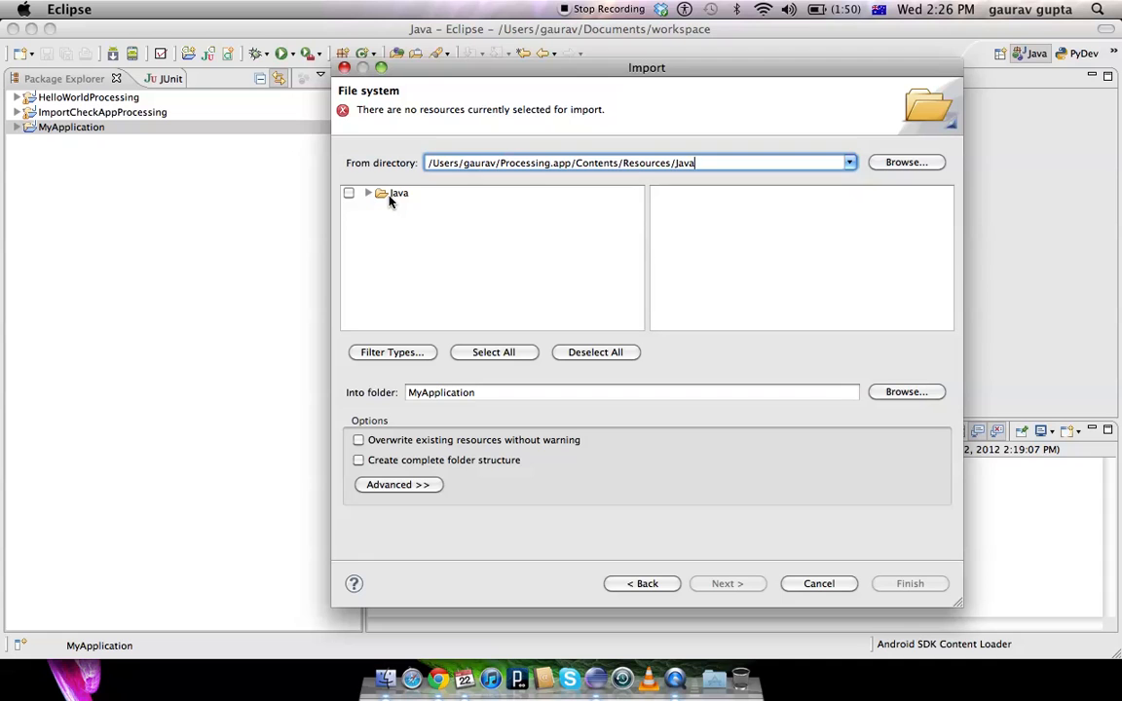
click(398, 193)
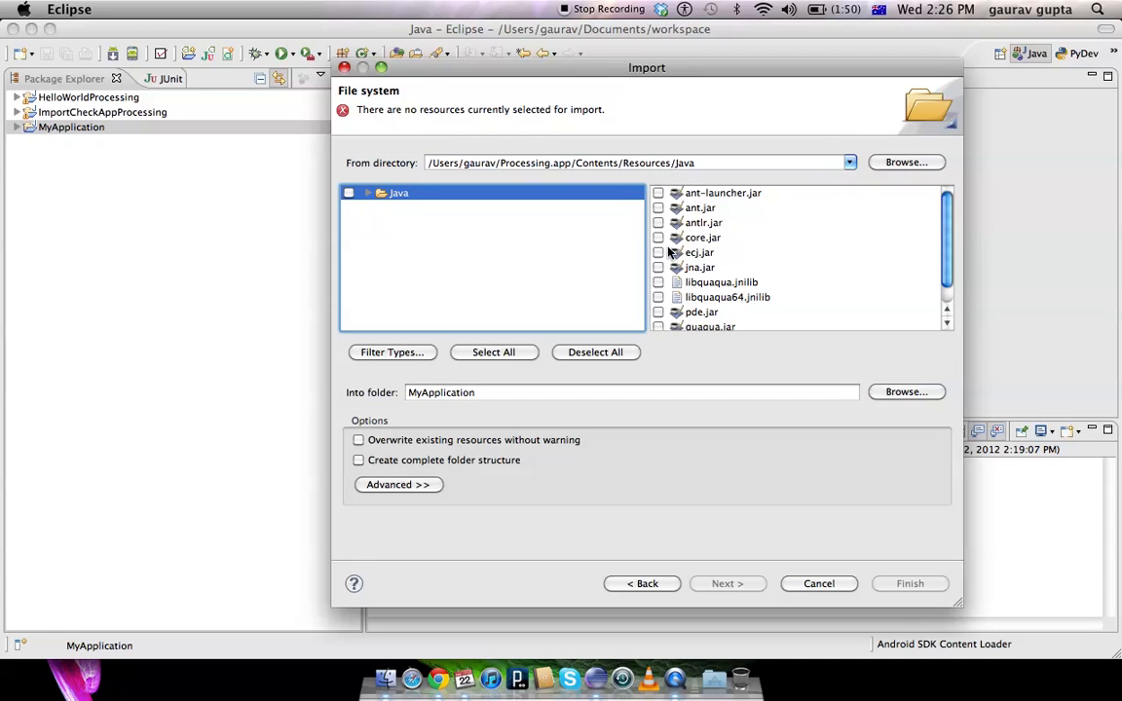
click(659, 238)
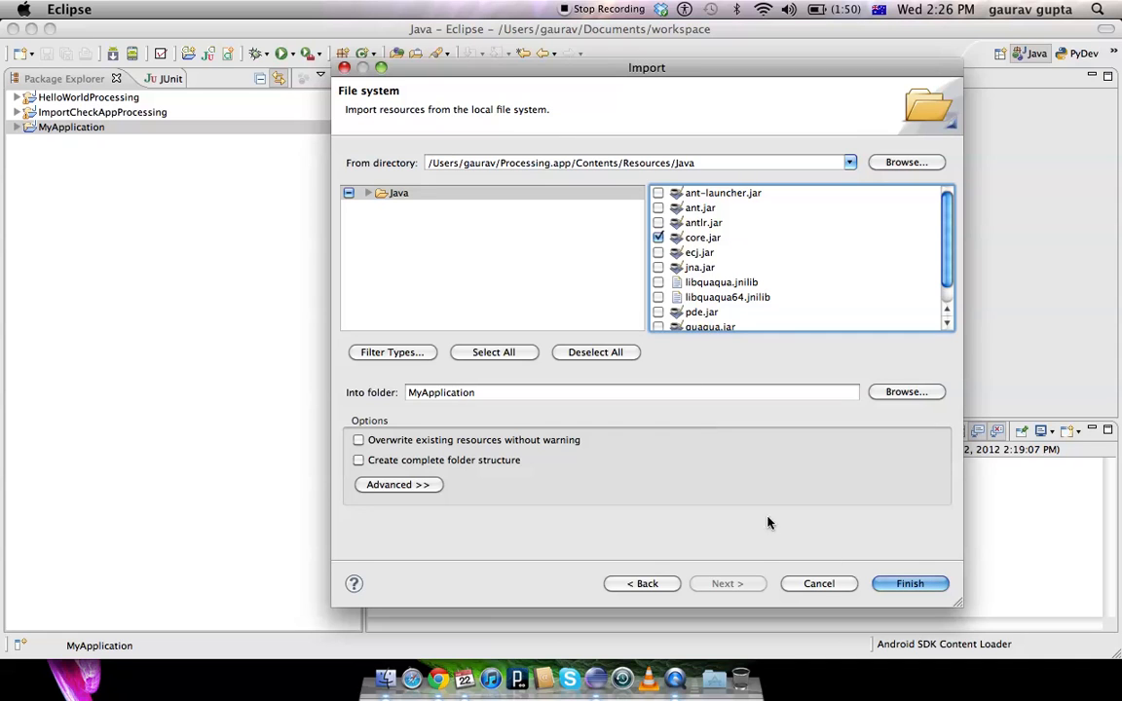
click(631, 391)
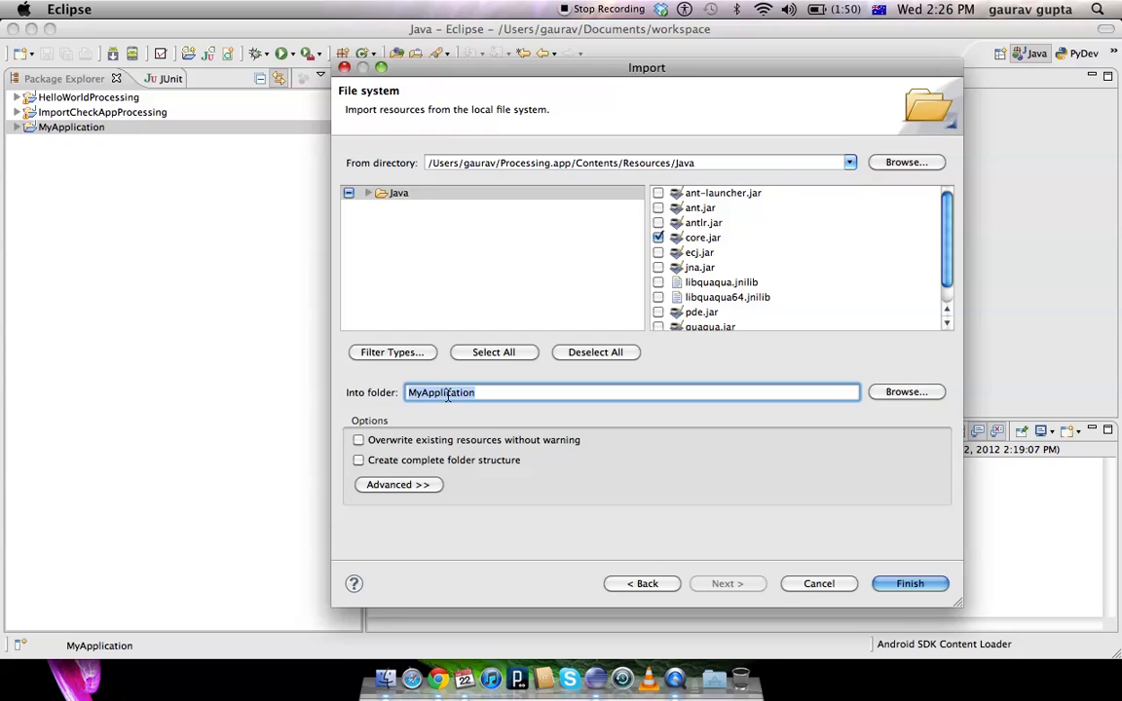
click(907, 585)
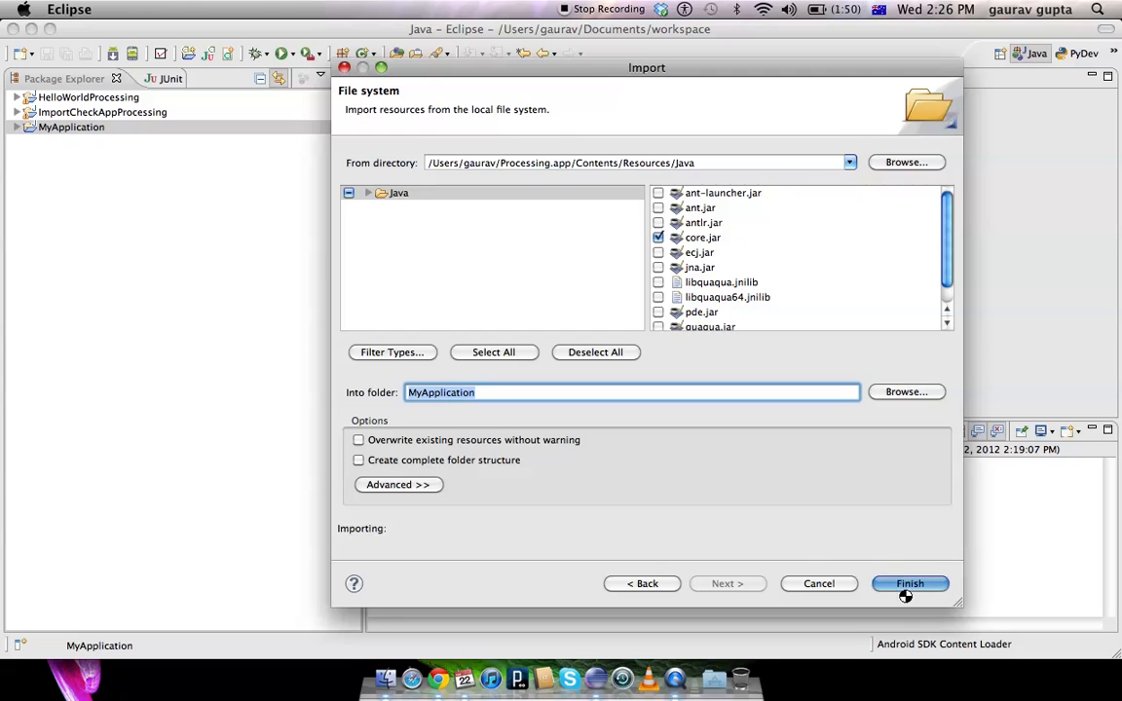
click(908, 584)
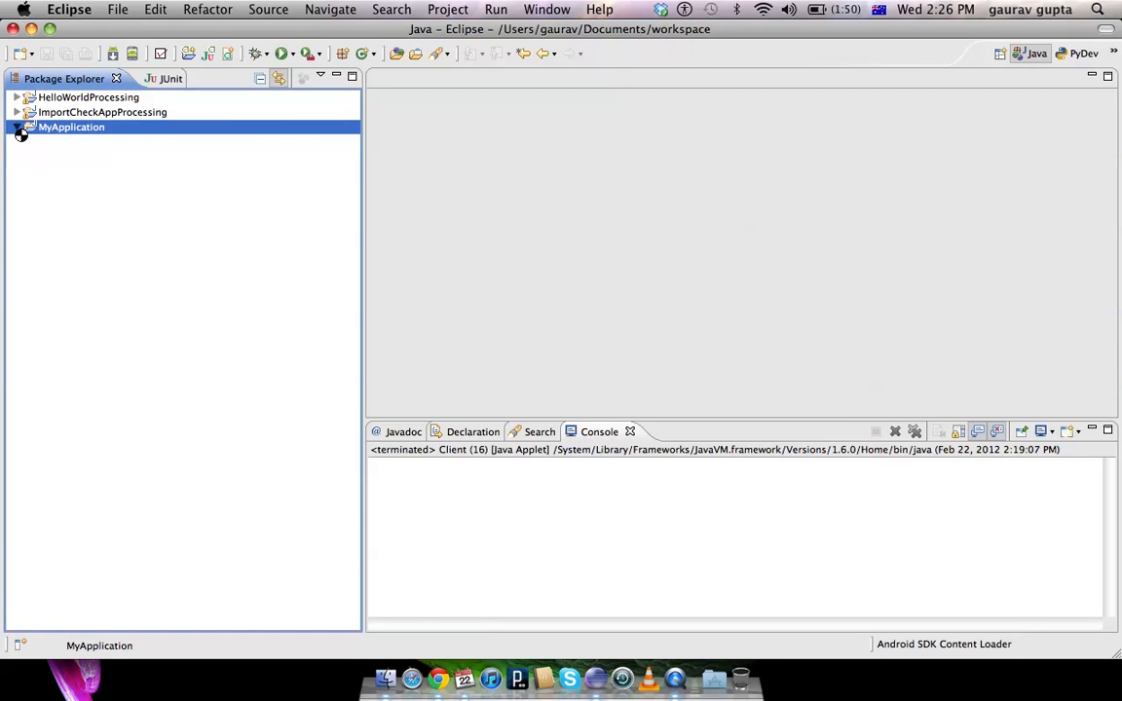
Step: Add core.jar to MyApplication's build path so it appears under Referenced Libraries
click(15, 126)
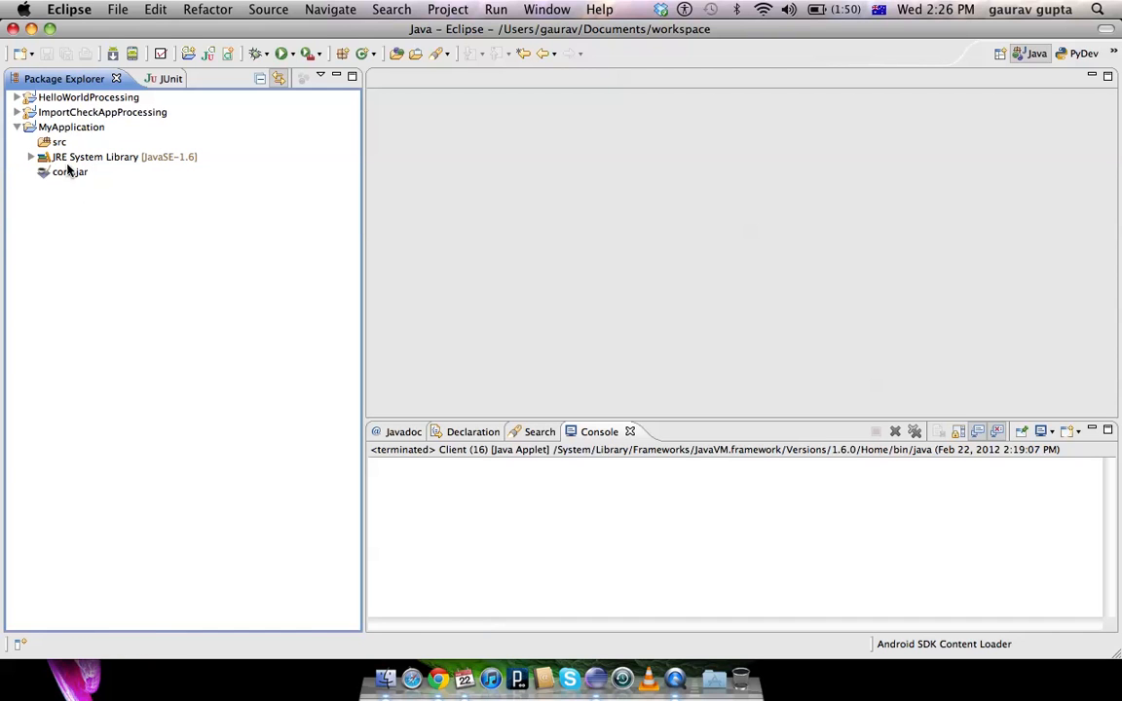
right_click(71, 172)
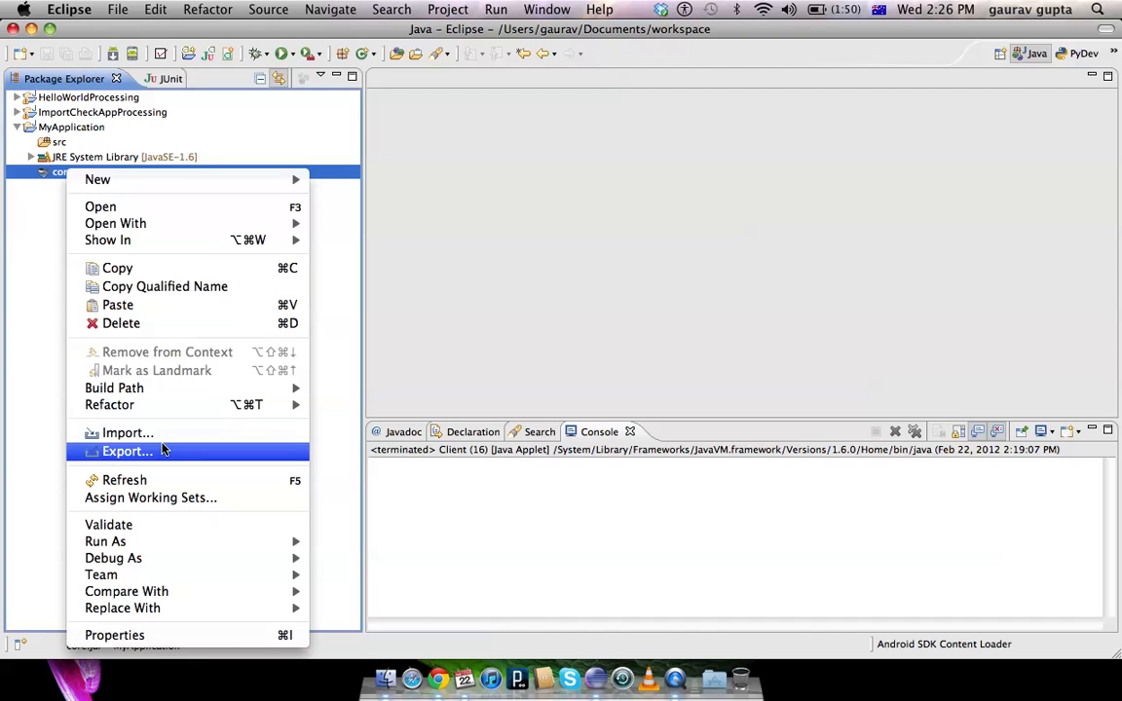
mouse_move(113, 388)
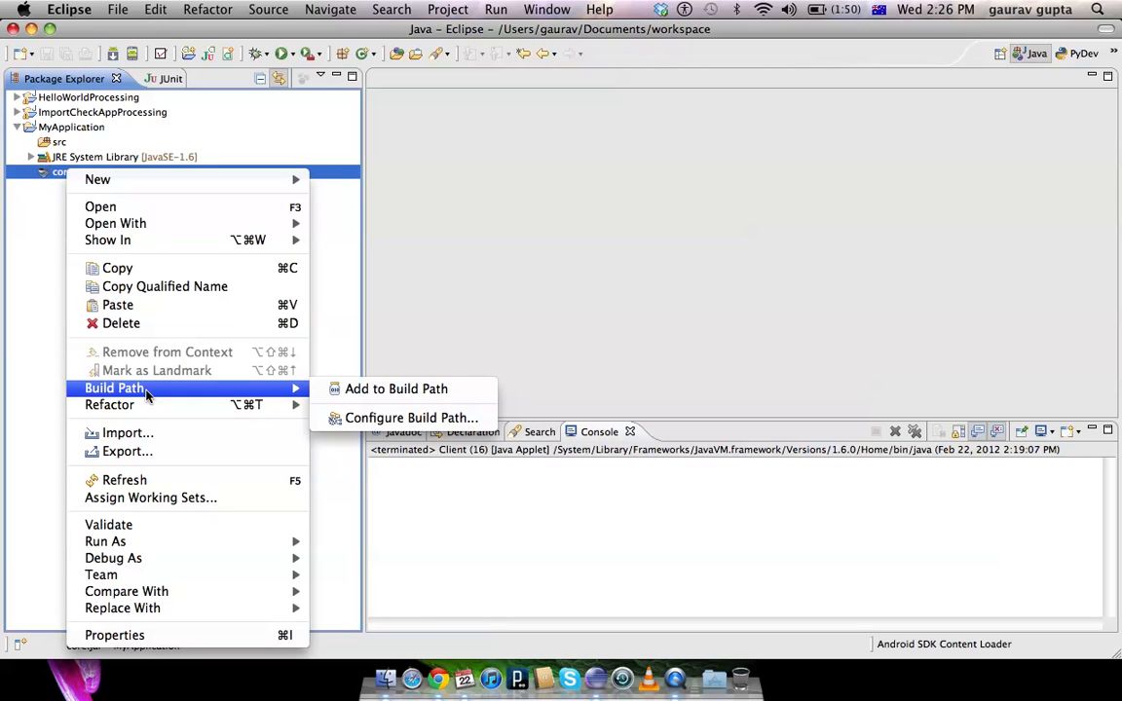
mouse_move(396, 390)
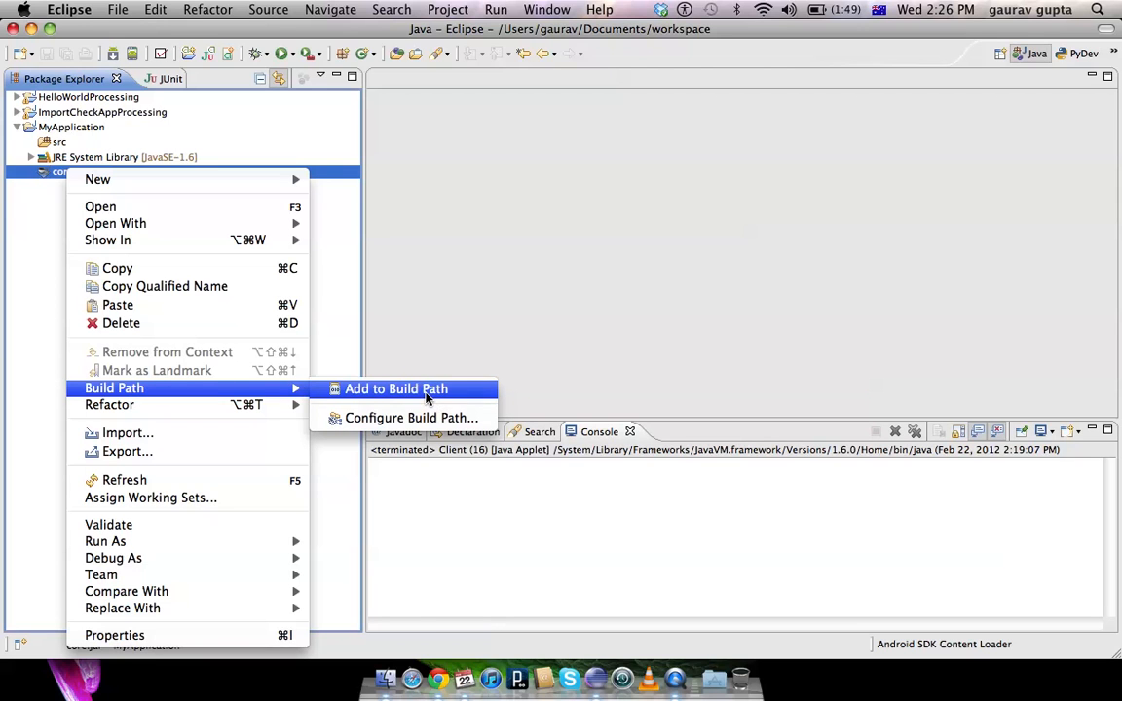
click(396, 390)
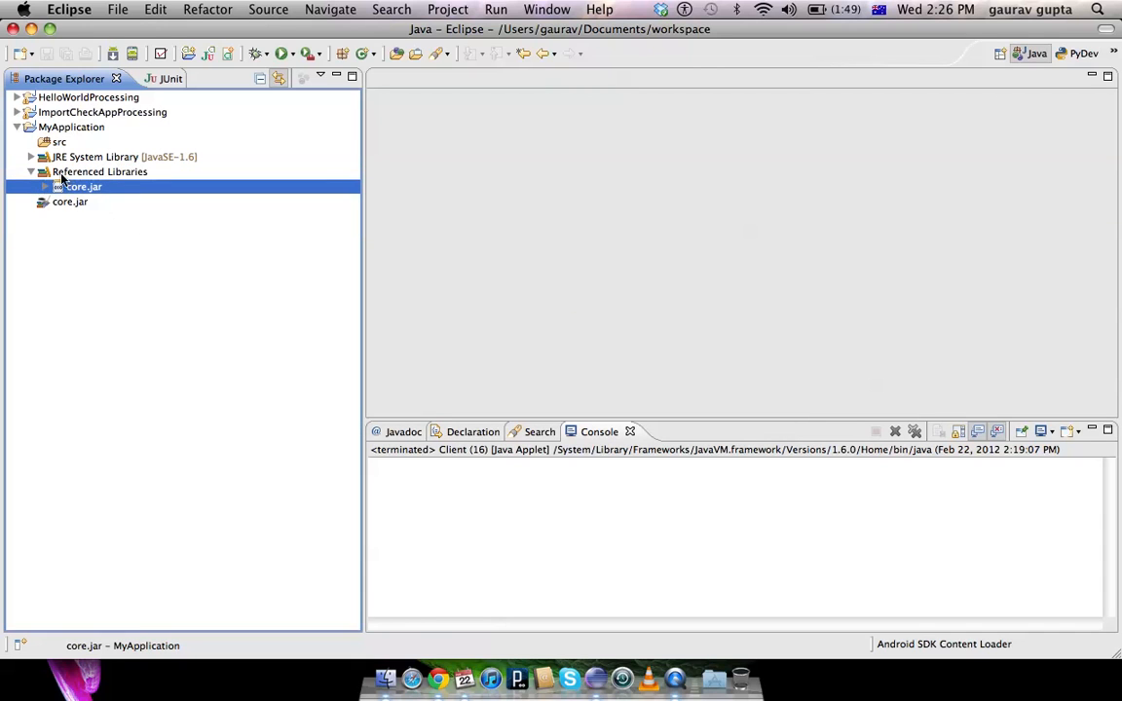
click(97, 171)
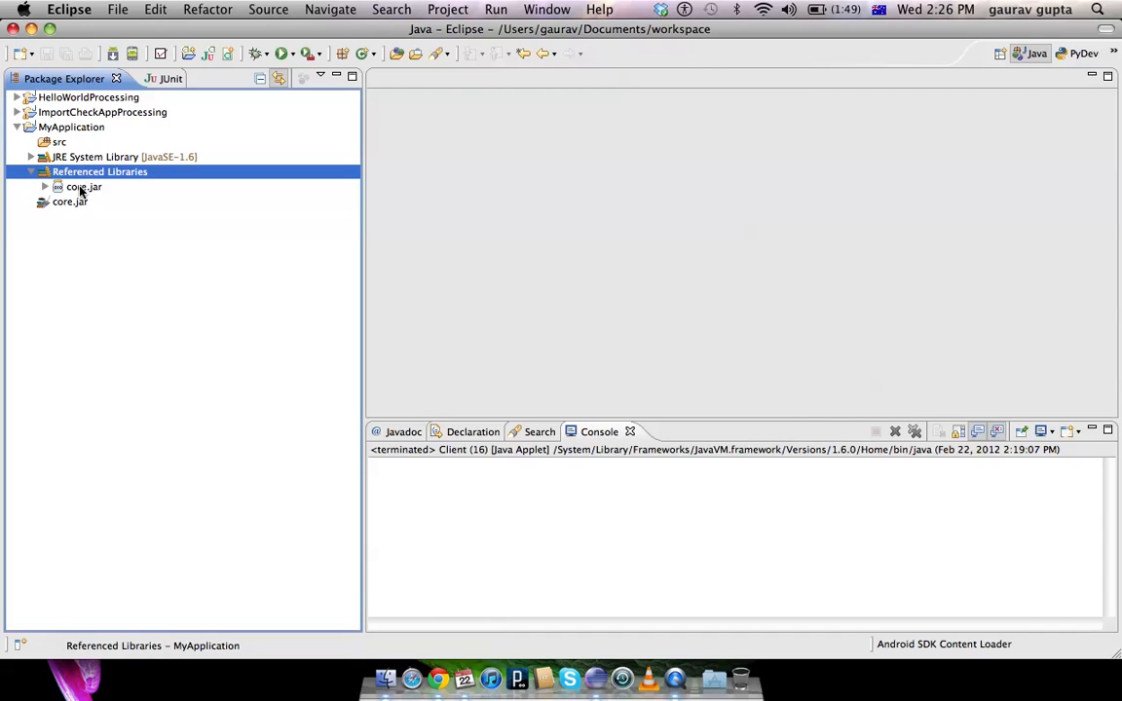
mouse_move(55, 156)
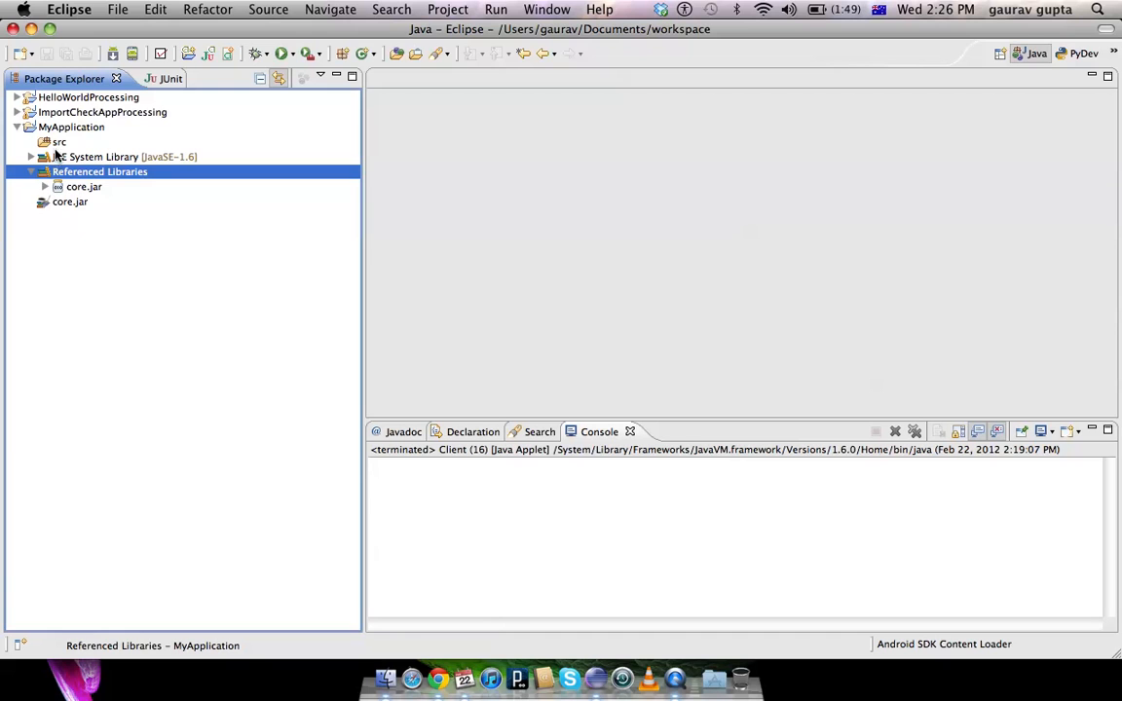
Step: Create a new Java class named Client in MyApplication's src folder
click(58, 142)
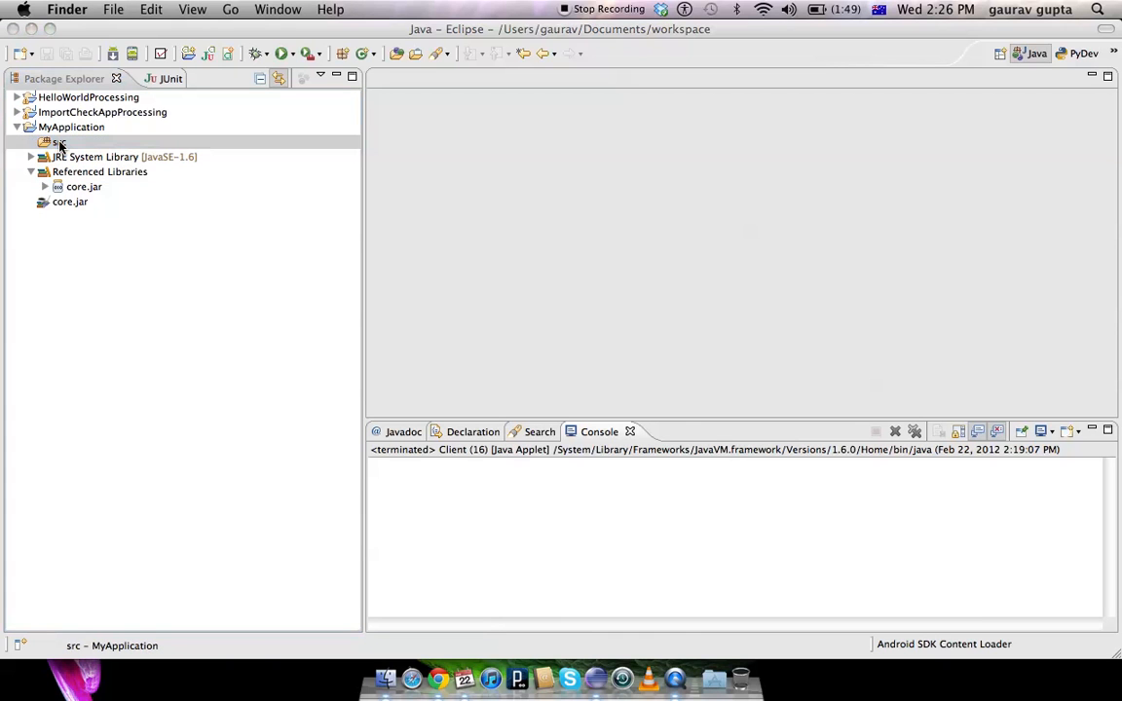
right_click(59, 142)
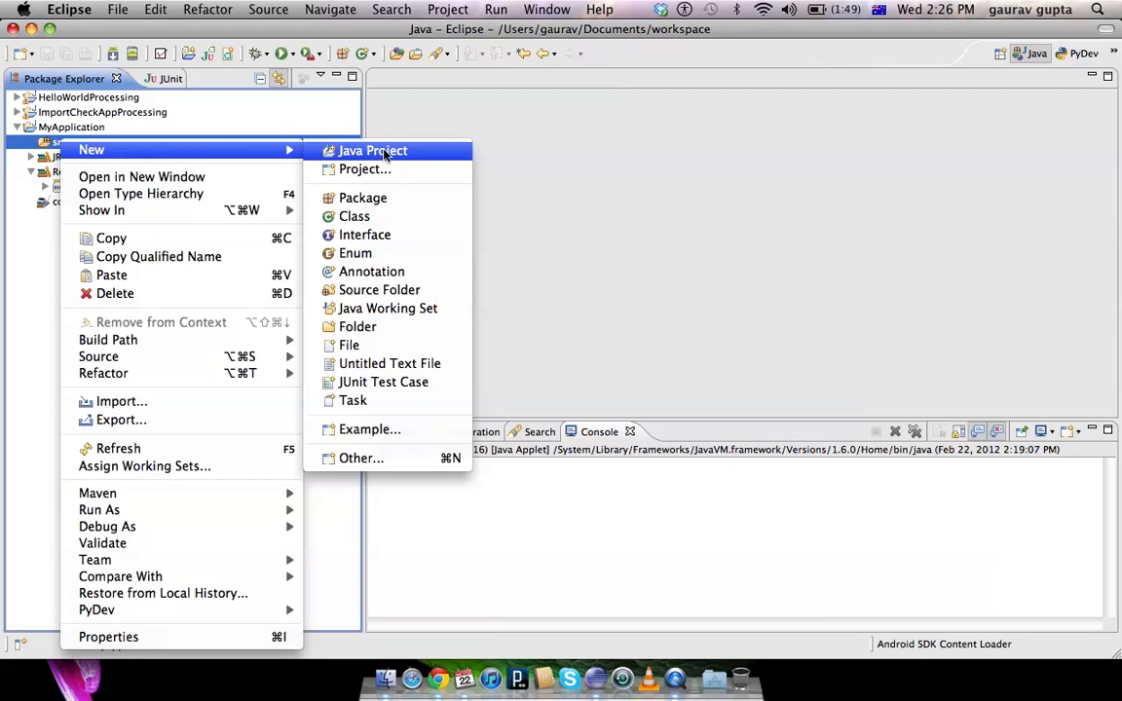
click(354, 216)
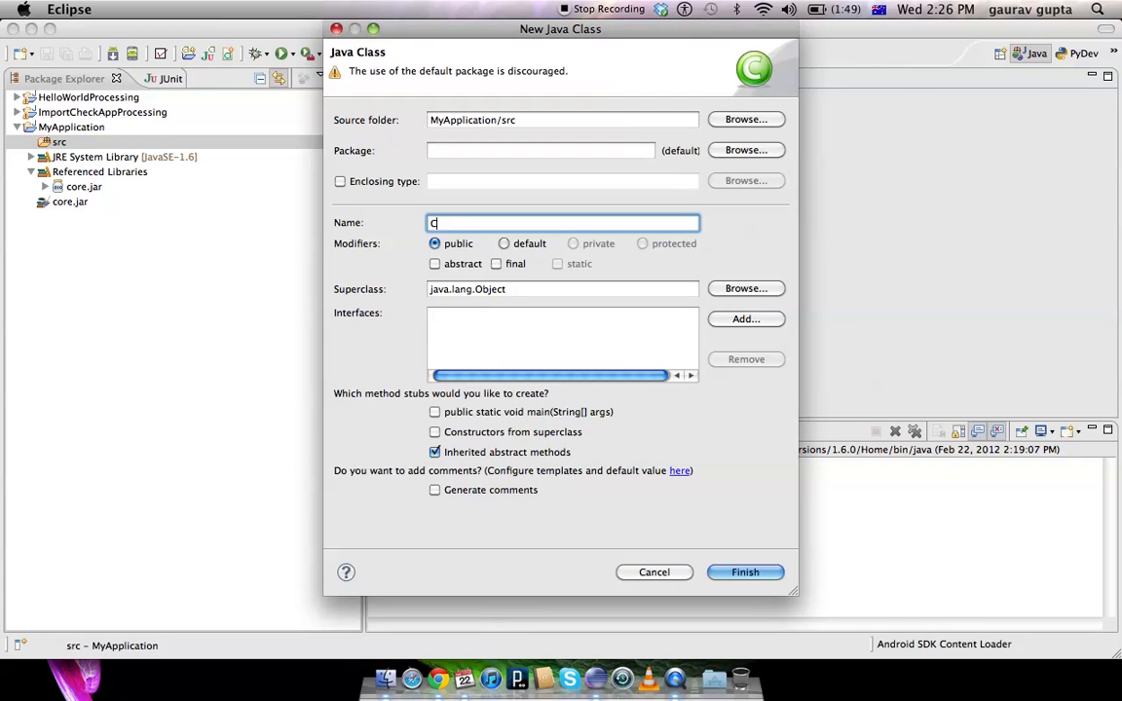
text(lient)
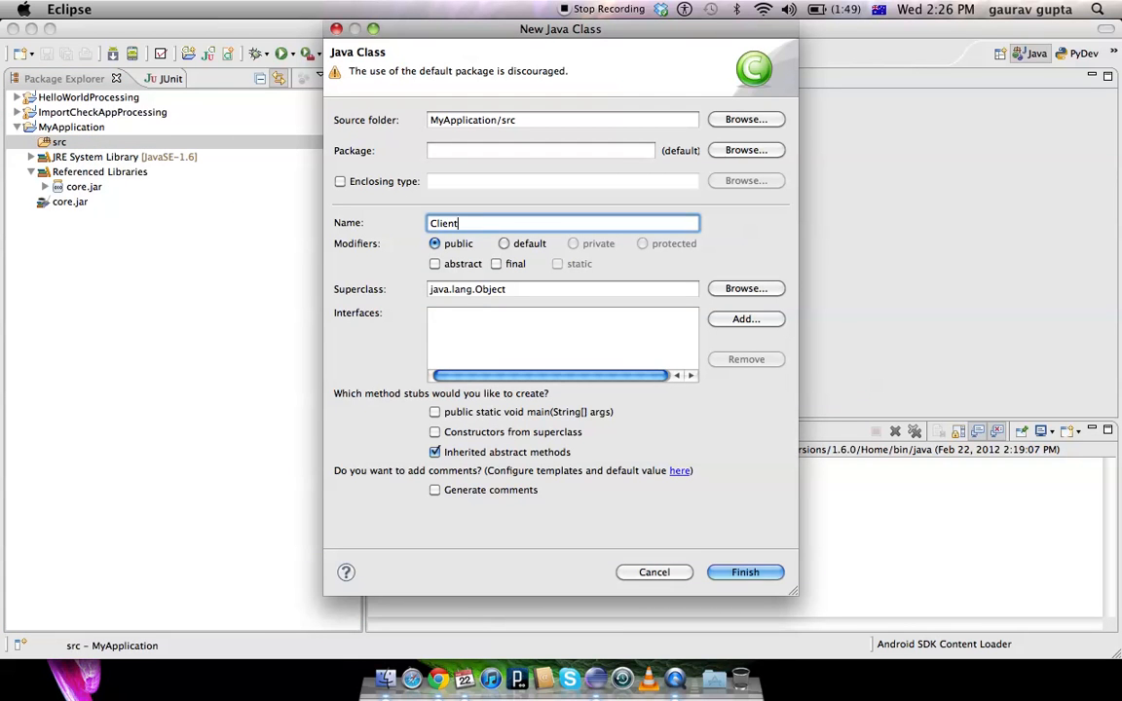
mouse_move(421, 265)
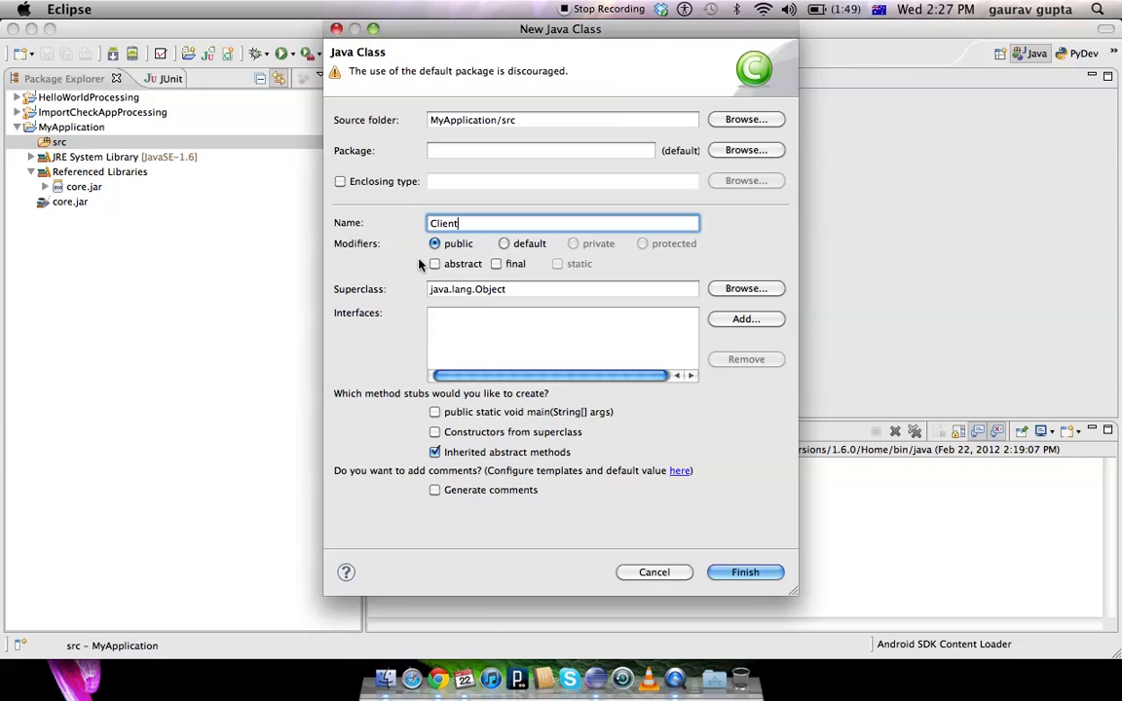
click(744, 573)
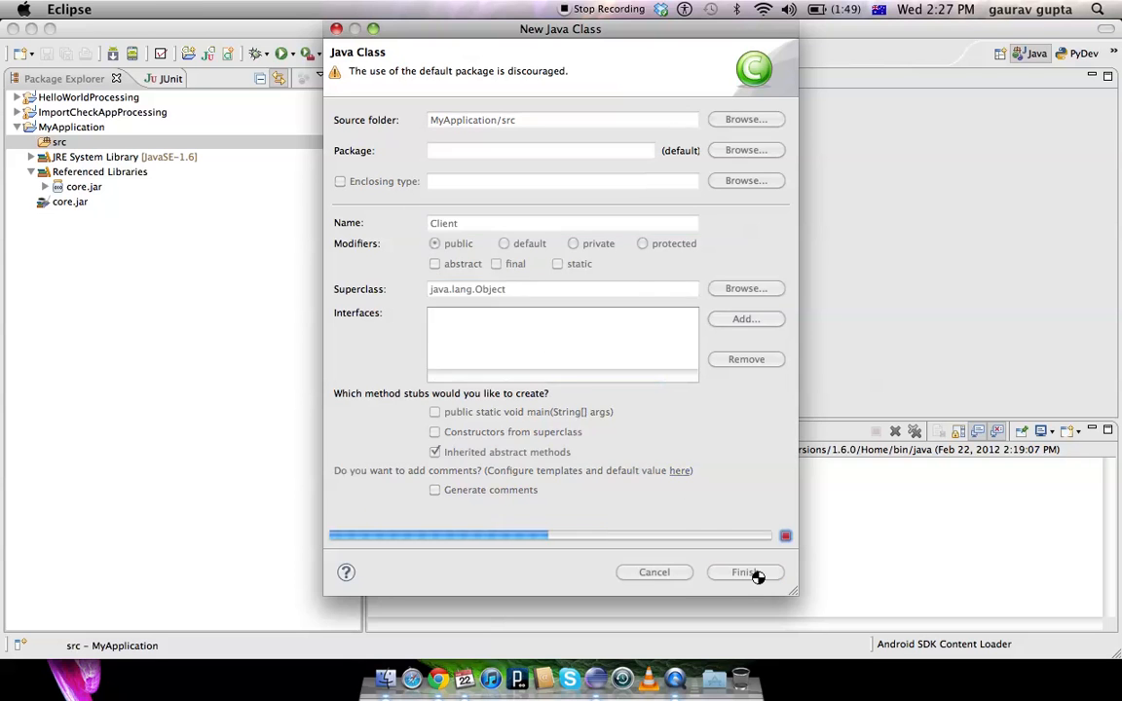
click(744, 572)
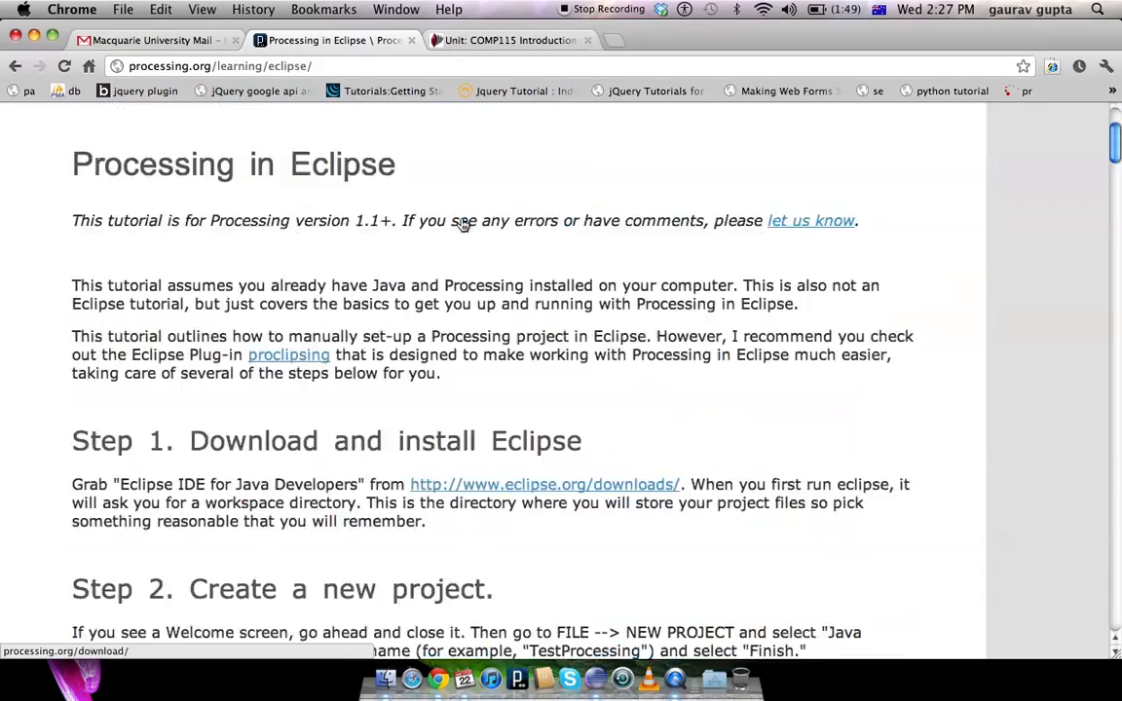
Step: Select the tutorial's Step 4 sample sketch code with setup() and draw() for copying
scroll(down, 3)
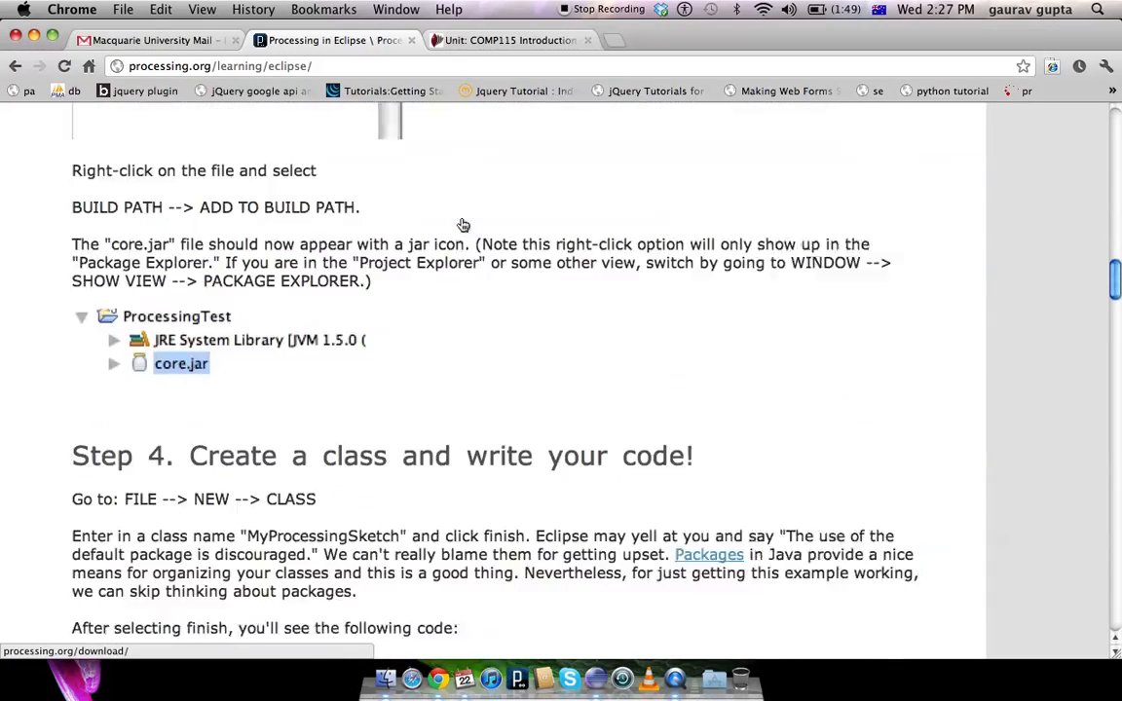
scroll(down, 3)
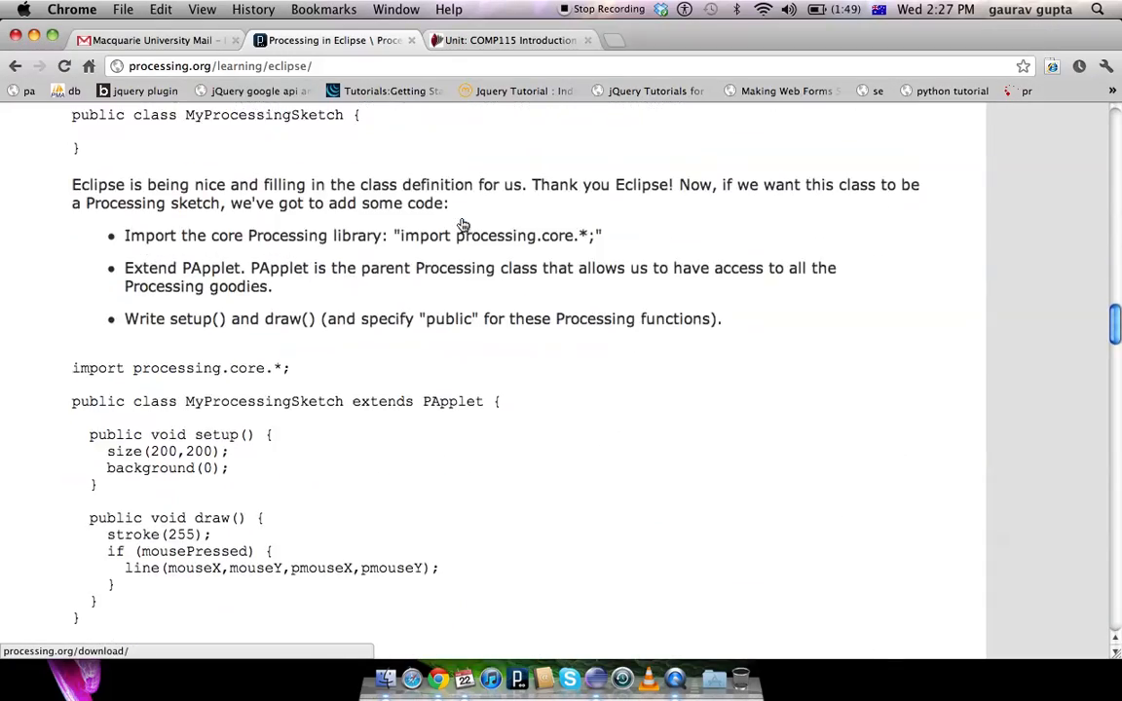
scroll(down, 3)
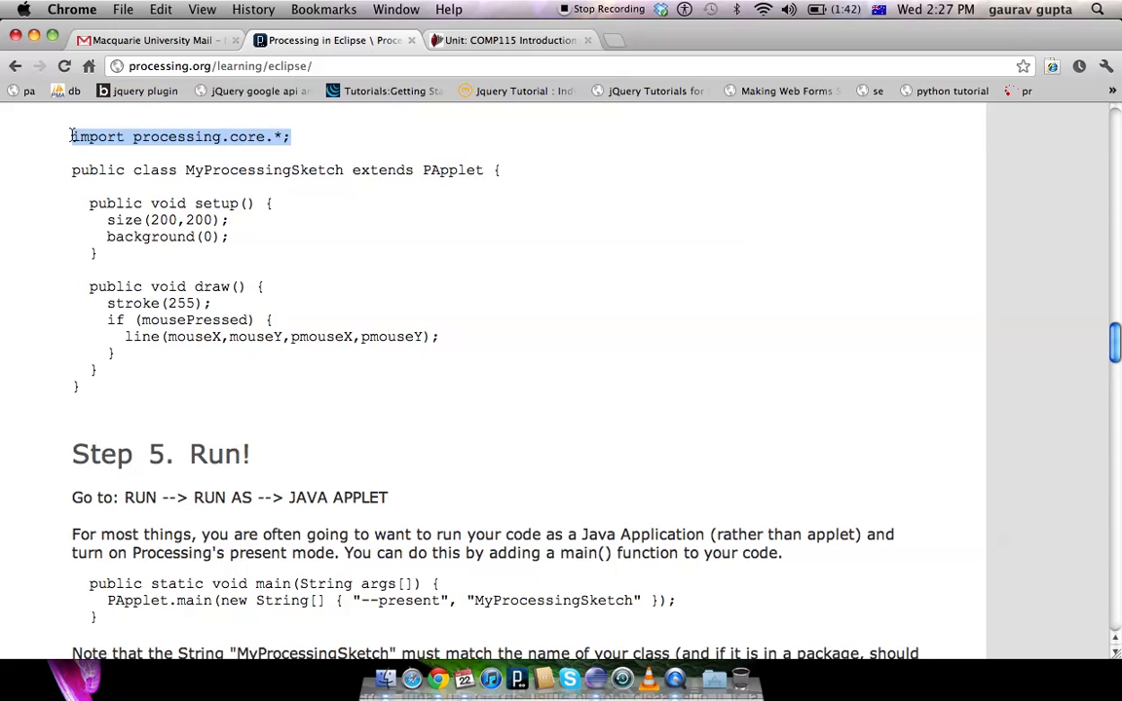
drag(72, 137, 109, 387)
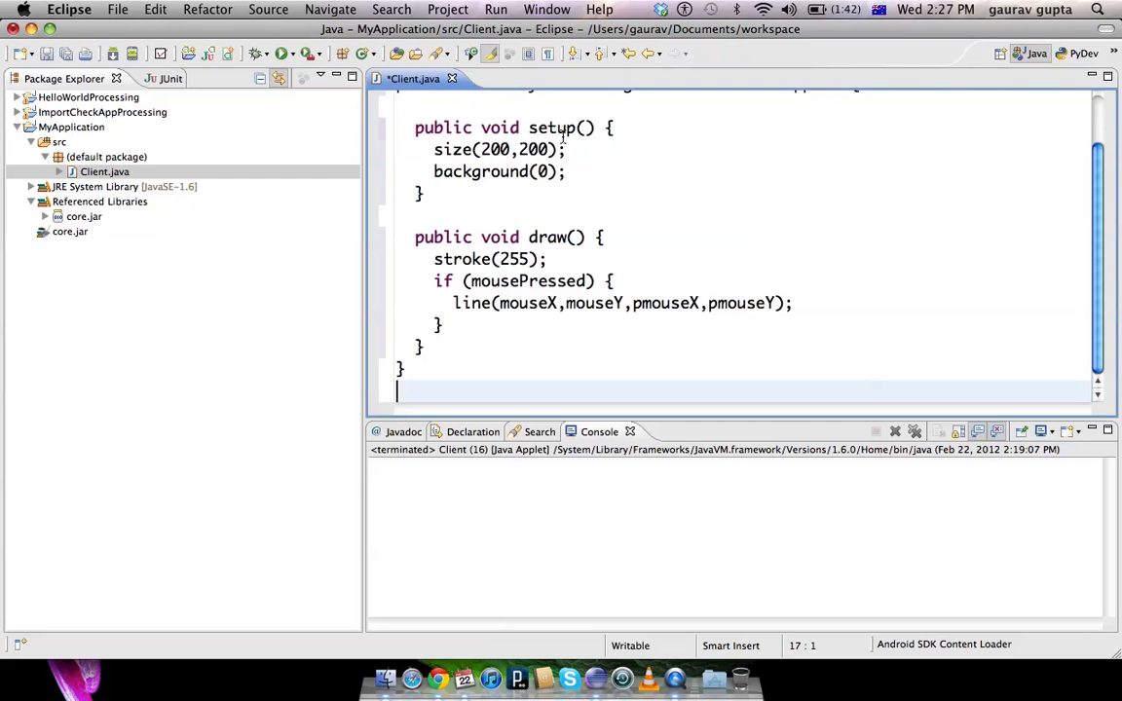
Step: Quick-fix the pasted sketch by renaming MyProcessingSketch to Client, extending PApplet
scroll(up, 3)
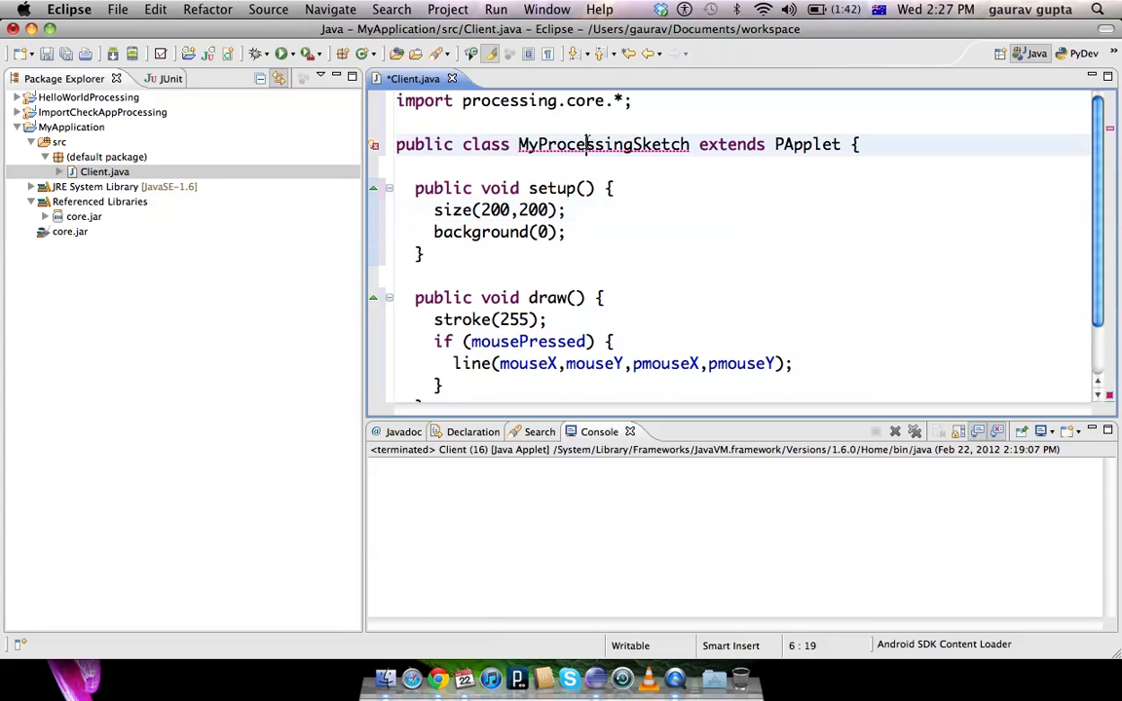
click(604, 144)
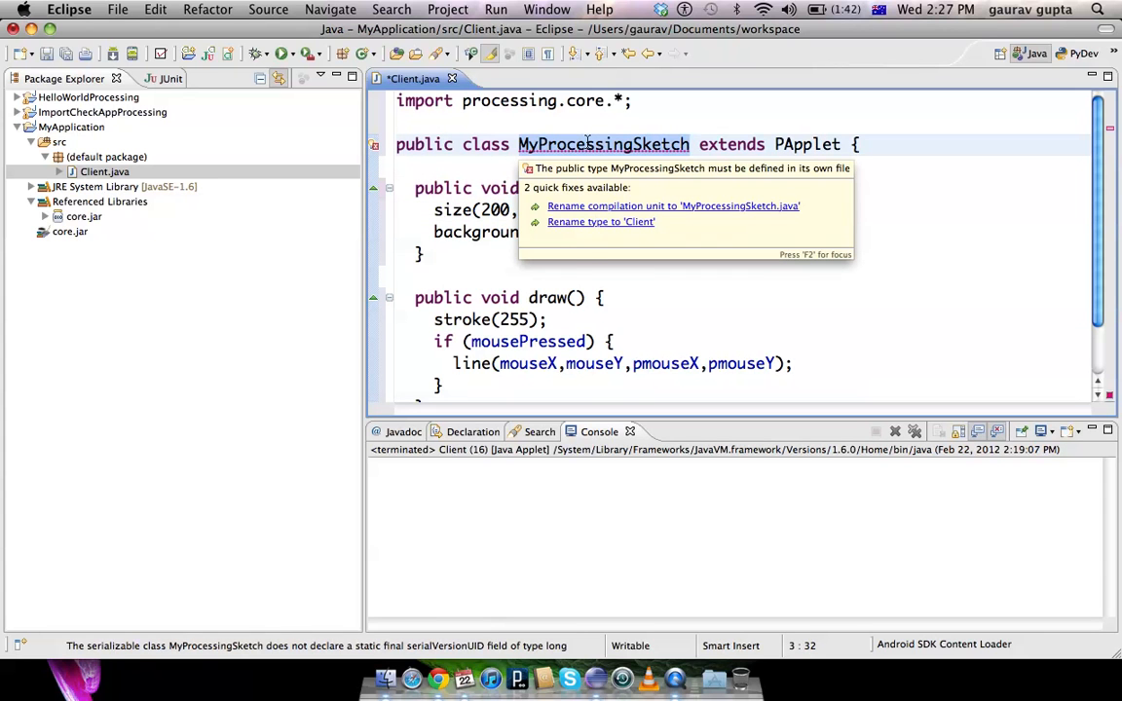
click(600, 222)
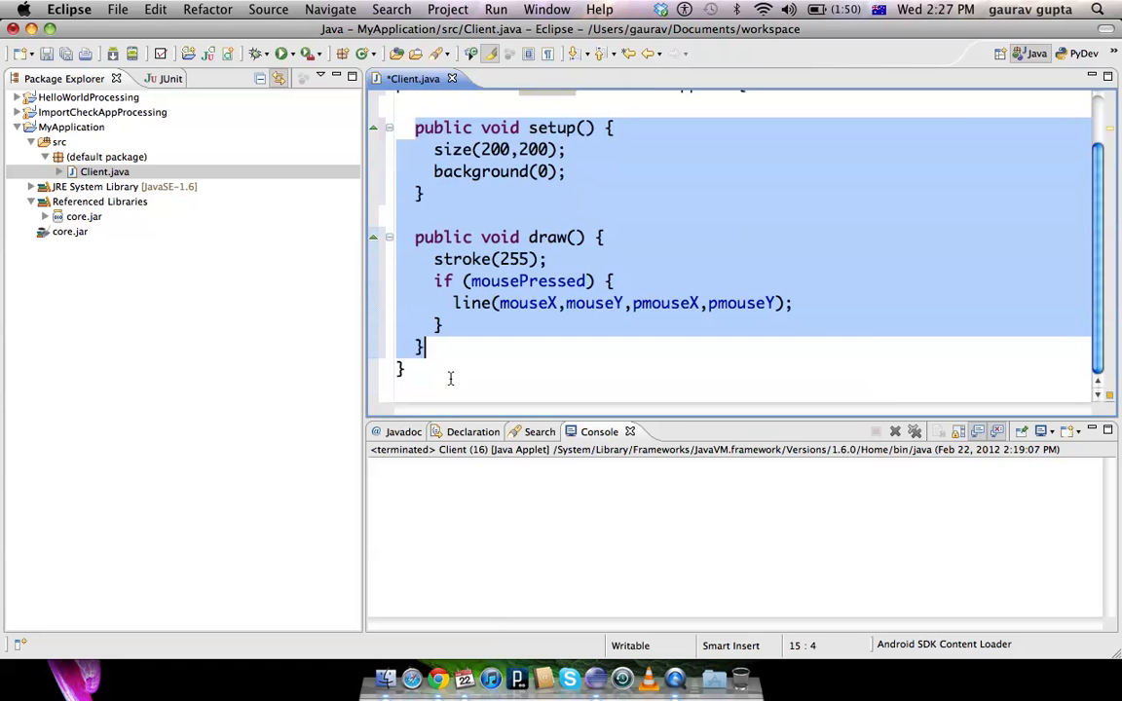
scroll(up, 3)
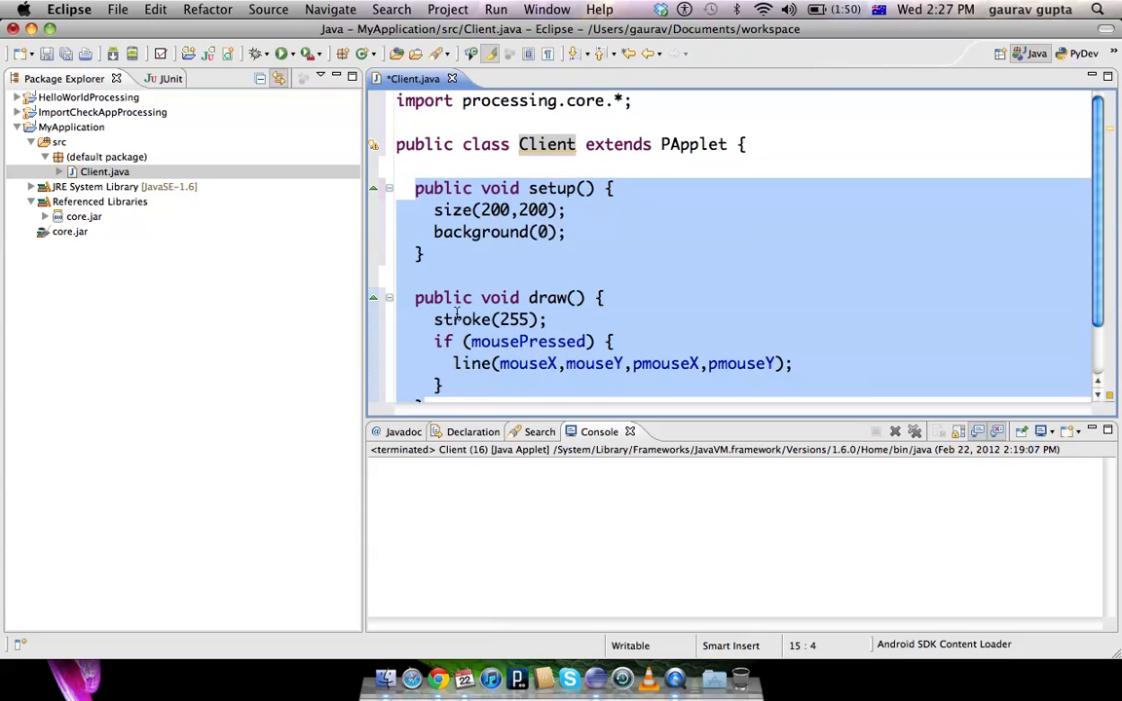
click(464, 187)
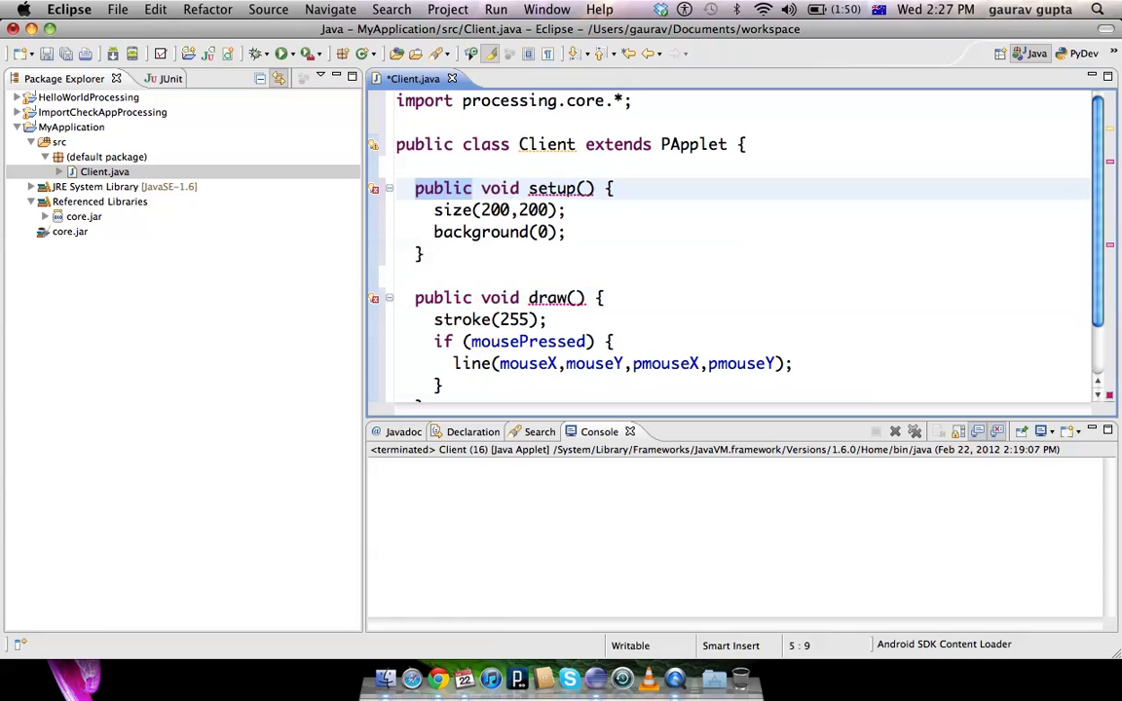
Step: Change size(200,200) to size(600,600) and run Client as a Java Applet
click(458, 187)
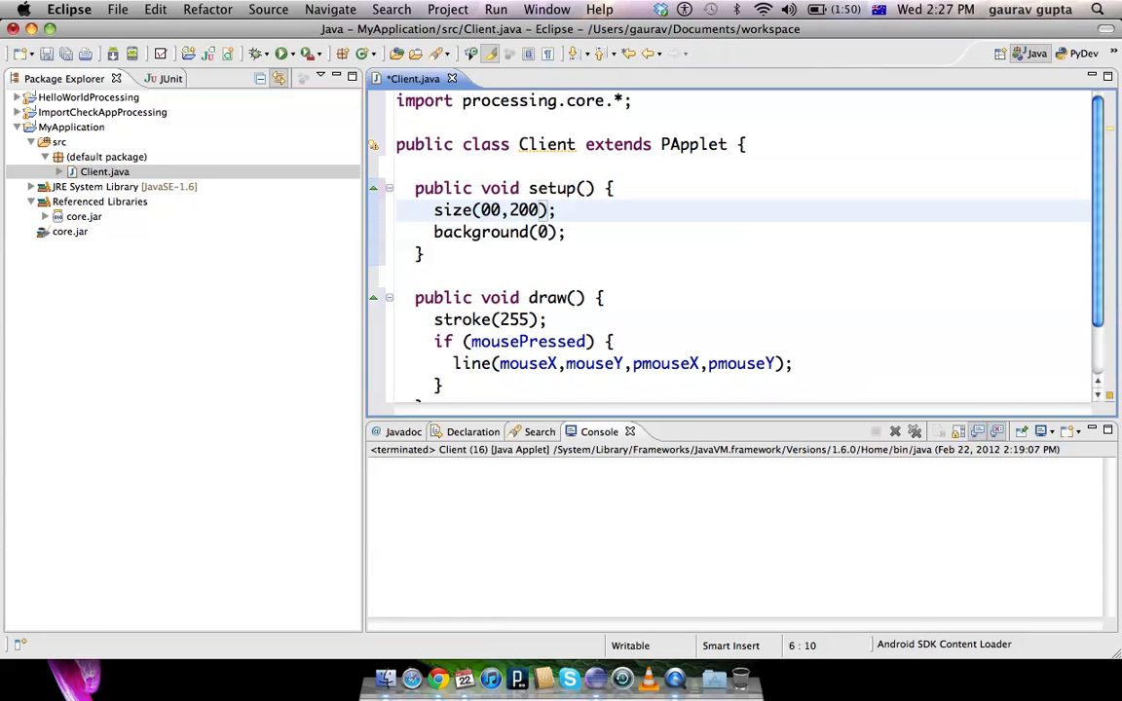
text(600,600)
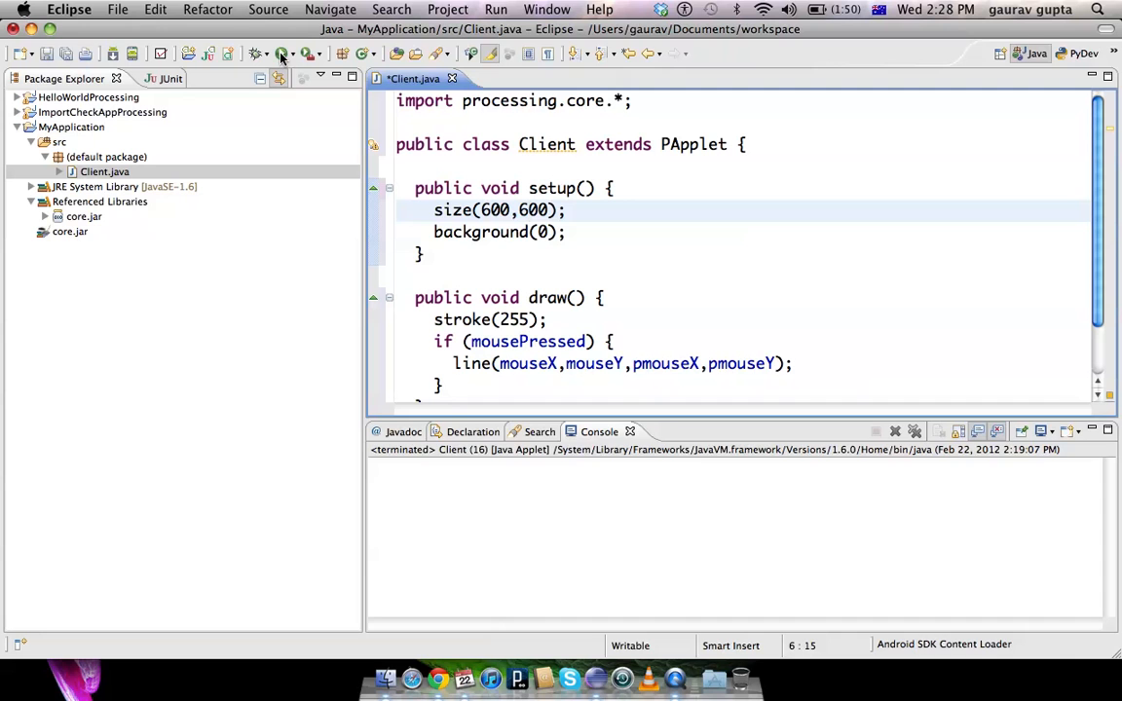
click(282, 54)
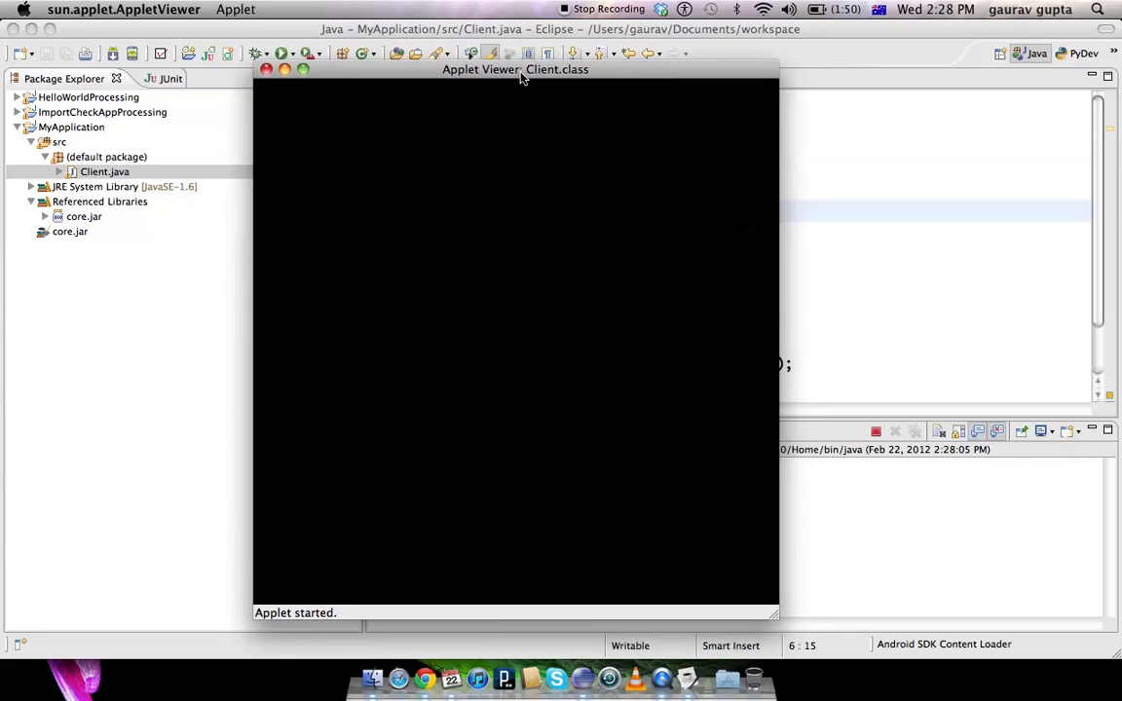
mouse_move(452, 145)
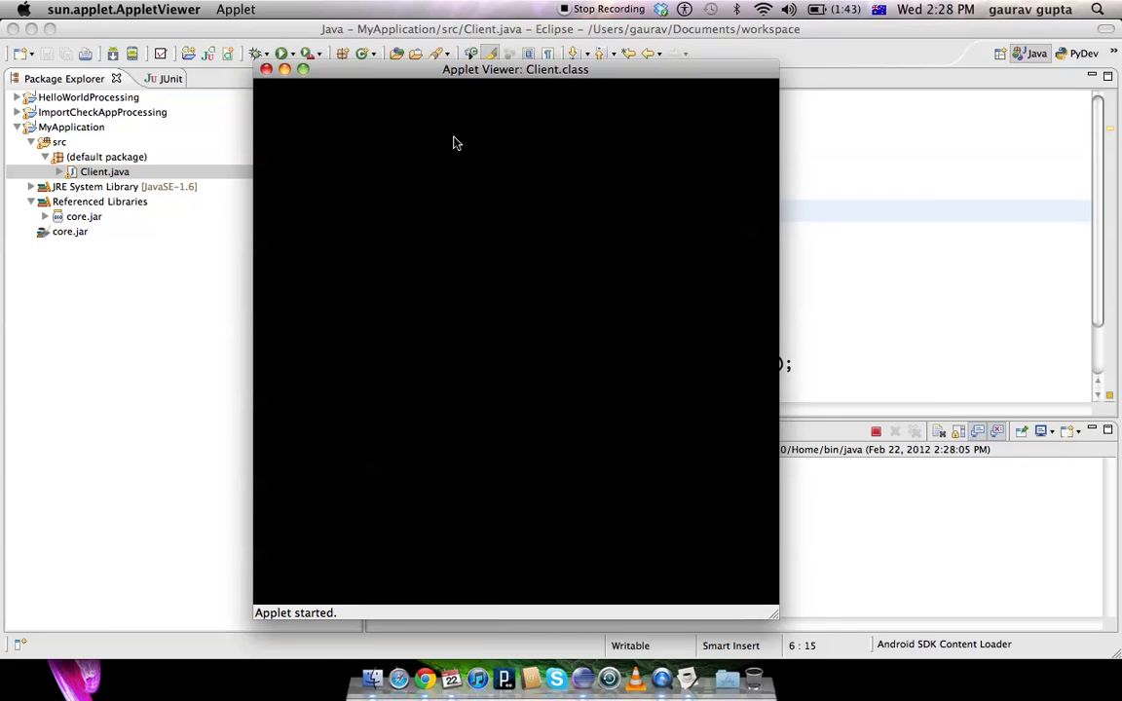
mouse_move(393, 205)
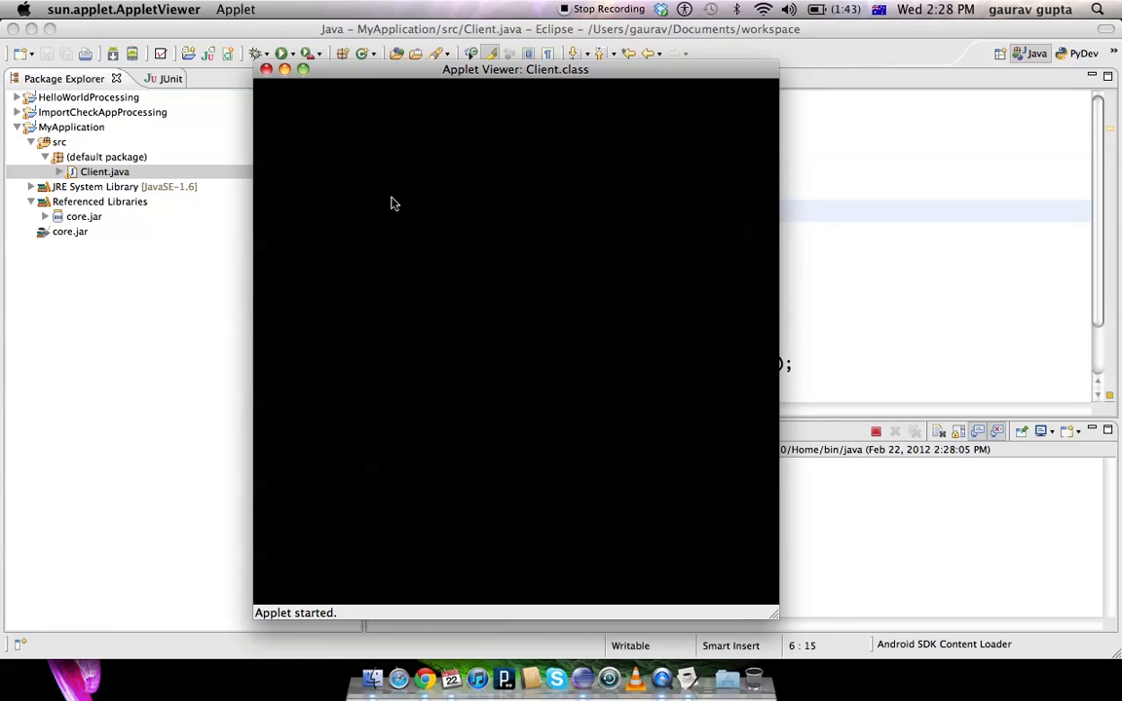
Step: Hand-draw 'Enjoy!' in white on the applet's black canvas by dragging the mouse
drag(374, 268, 390, 419)
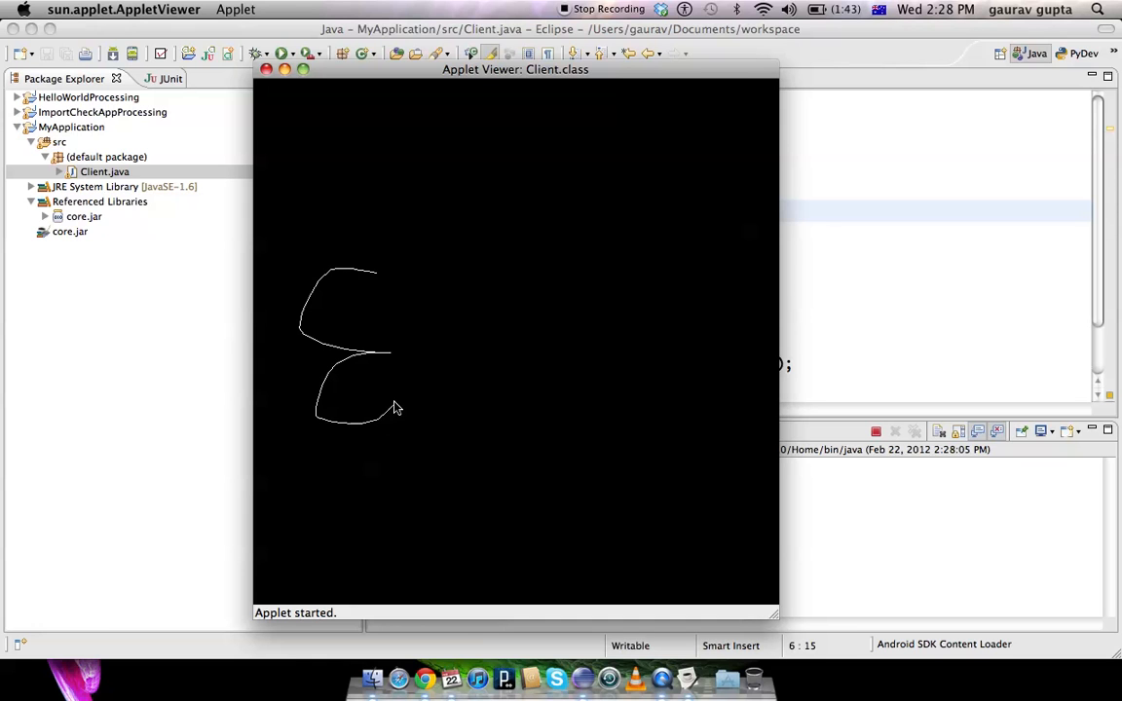
drag(413, 390, 448, 341)
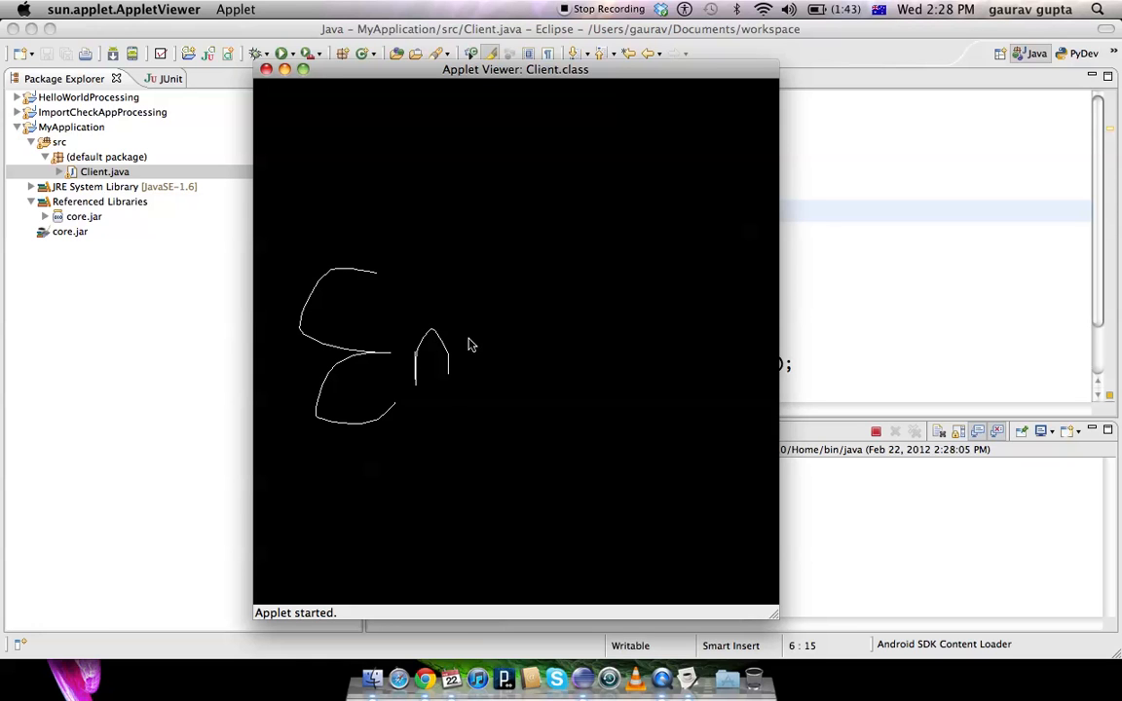
drag(433, 335, 526, 367)
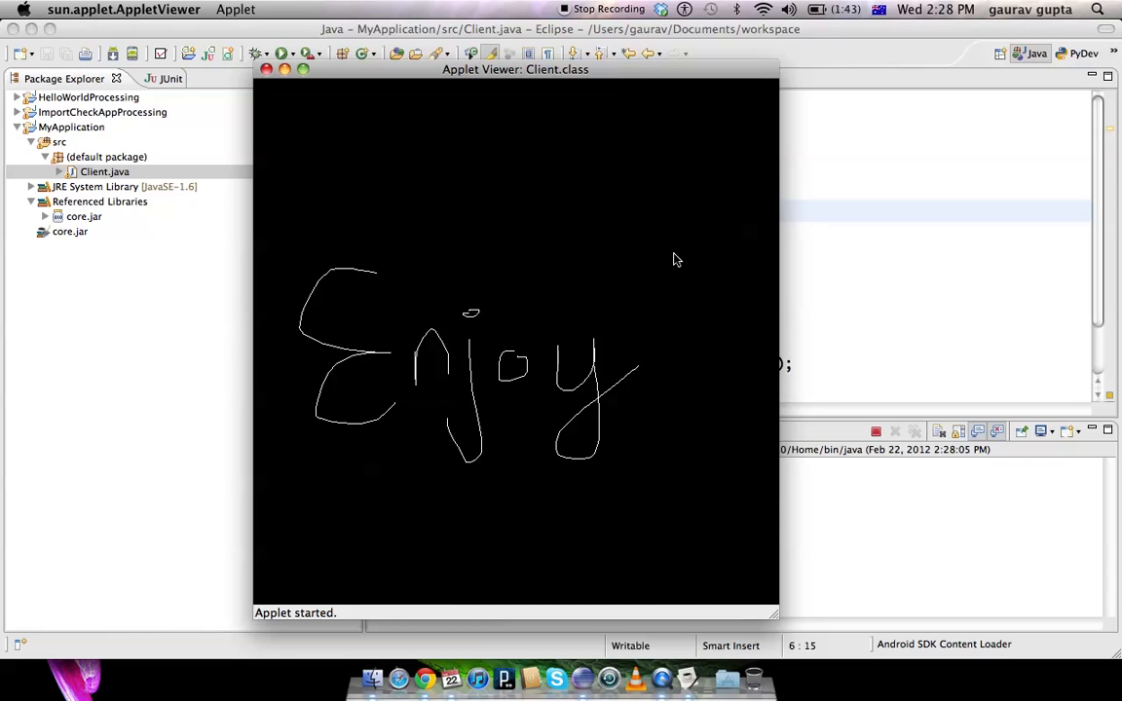
drag(677, 263, 674, 419)
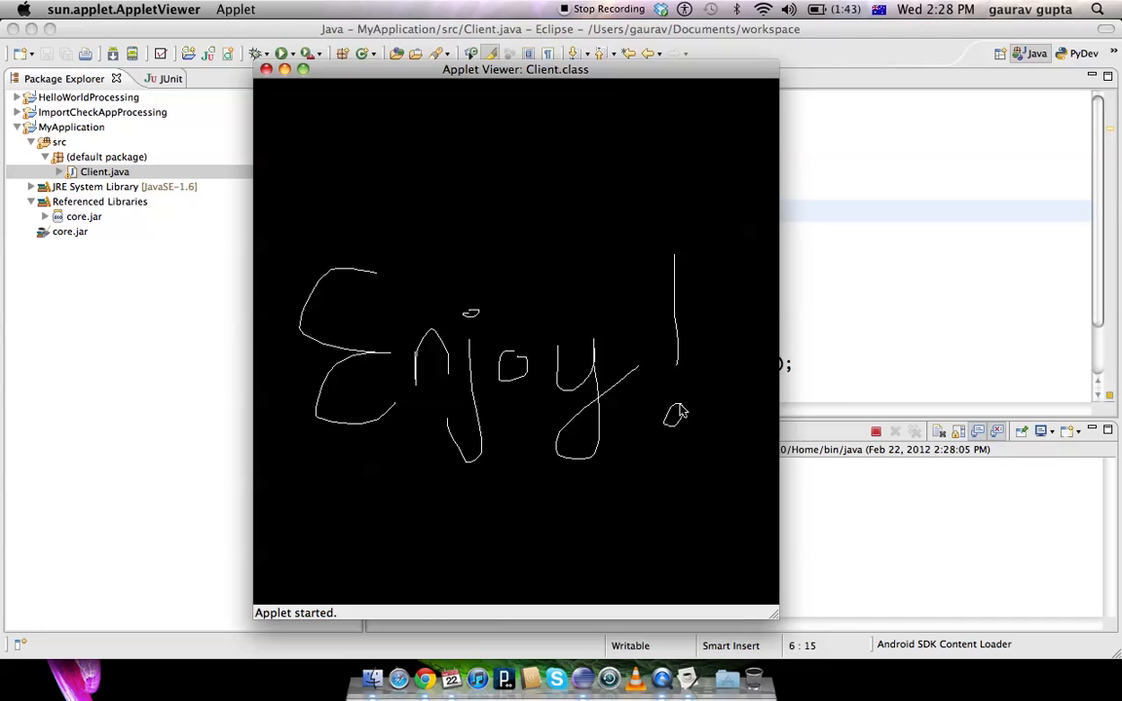